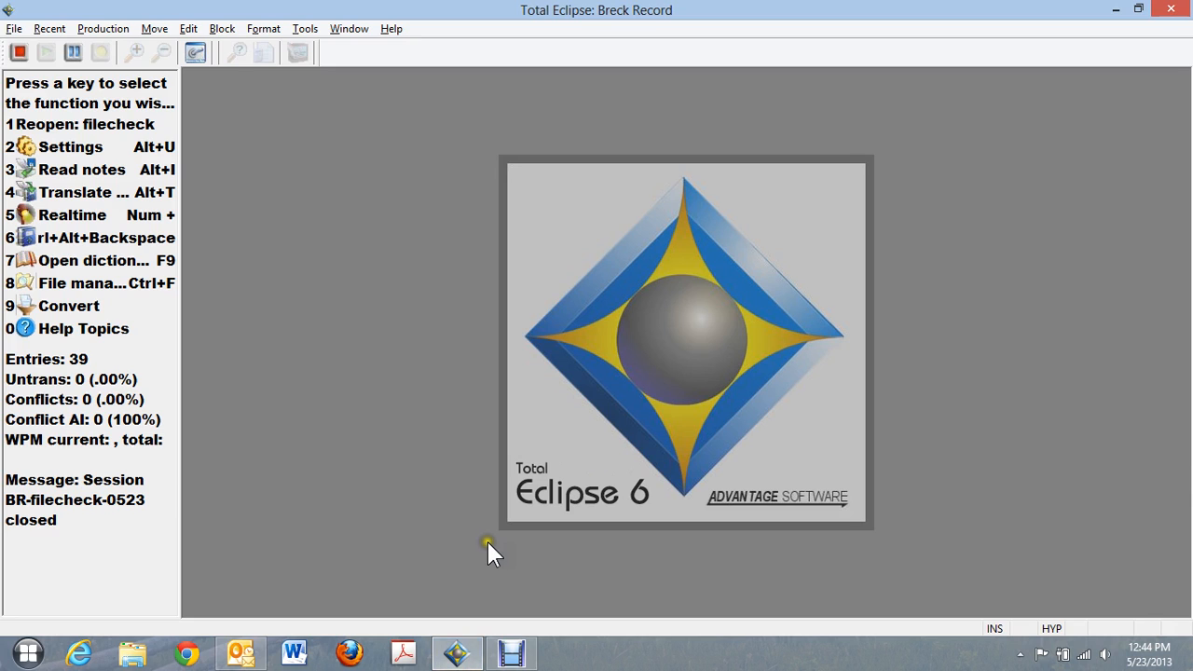
{"action": "mouse_move", "coordinate": [492, 550]}
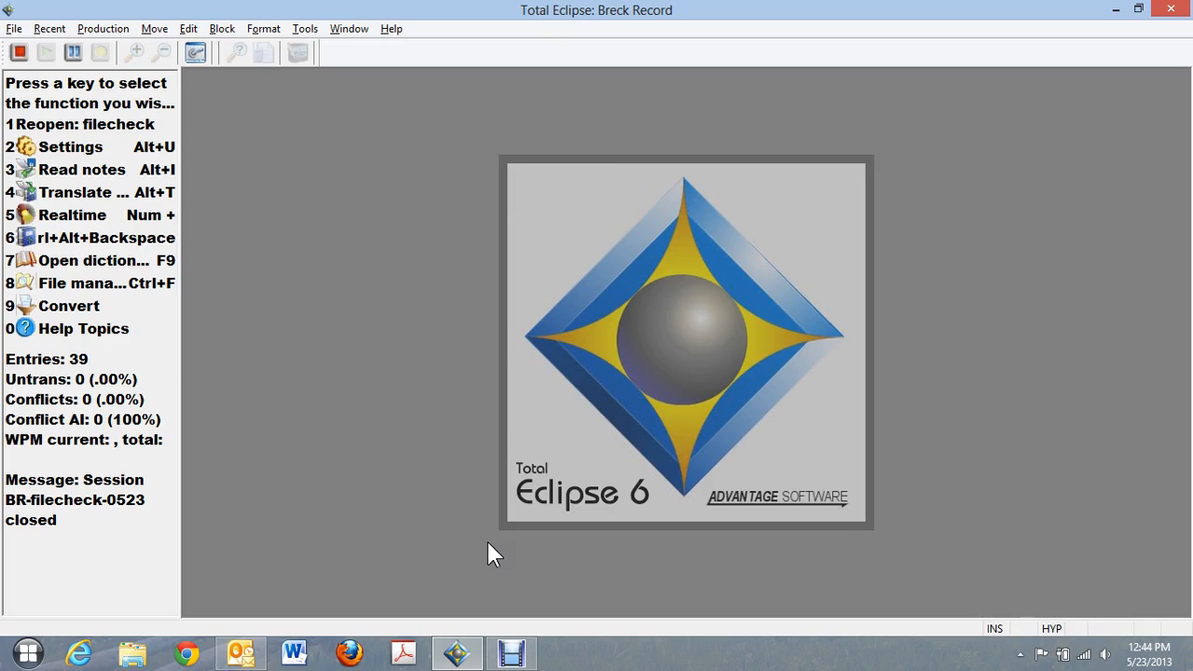
- Start a new Realtime translation, accepting the Translate notes options and realtime user settings
{"action": "left_click", "coordinate": [84, 192]}
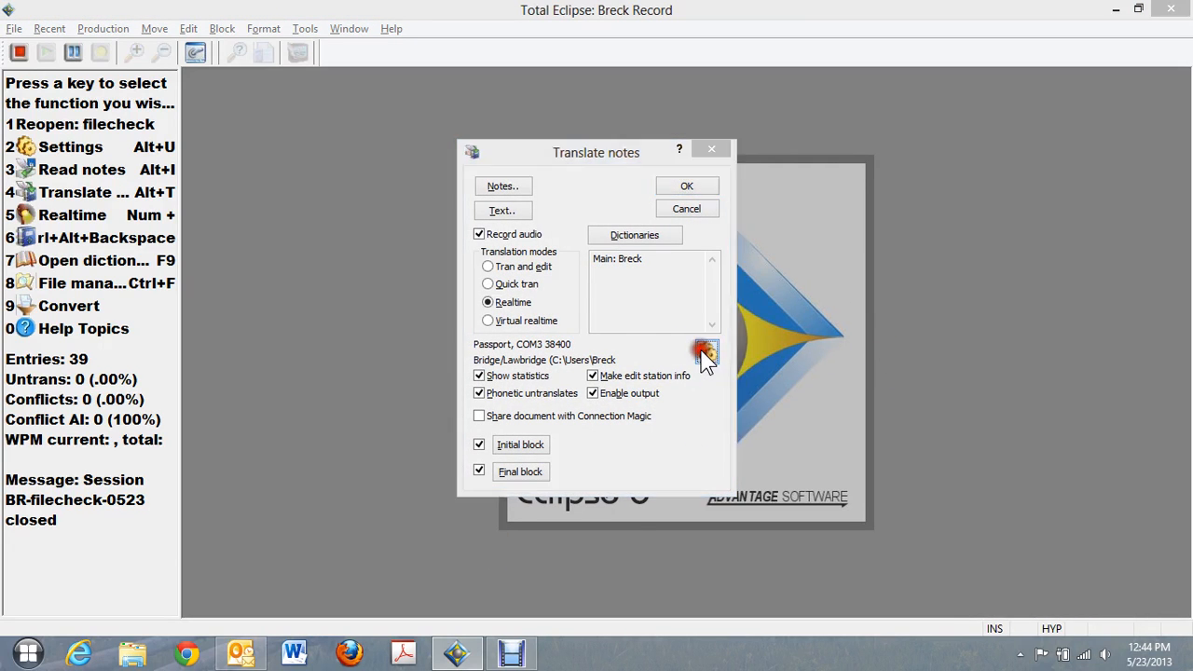
{"action": "left_click", "coordinate": [705, 352]}
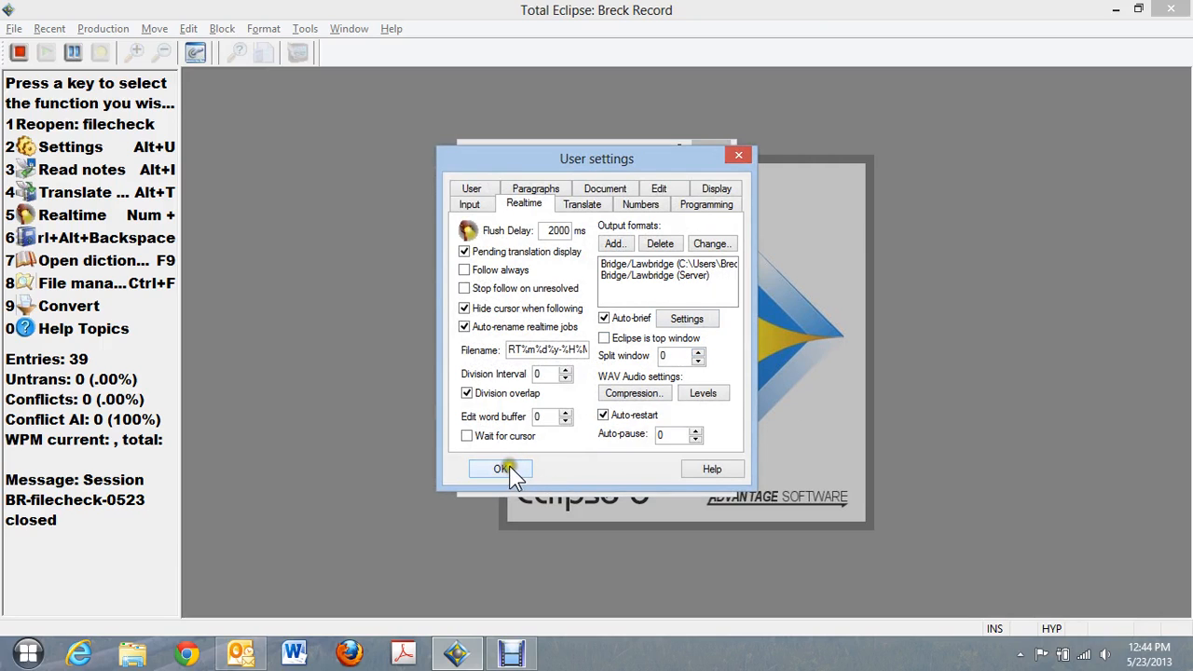
{"action": "left_click", "coordinate": [502, 470]}
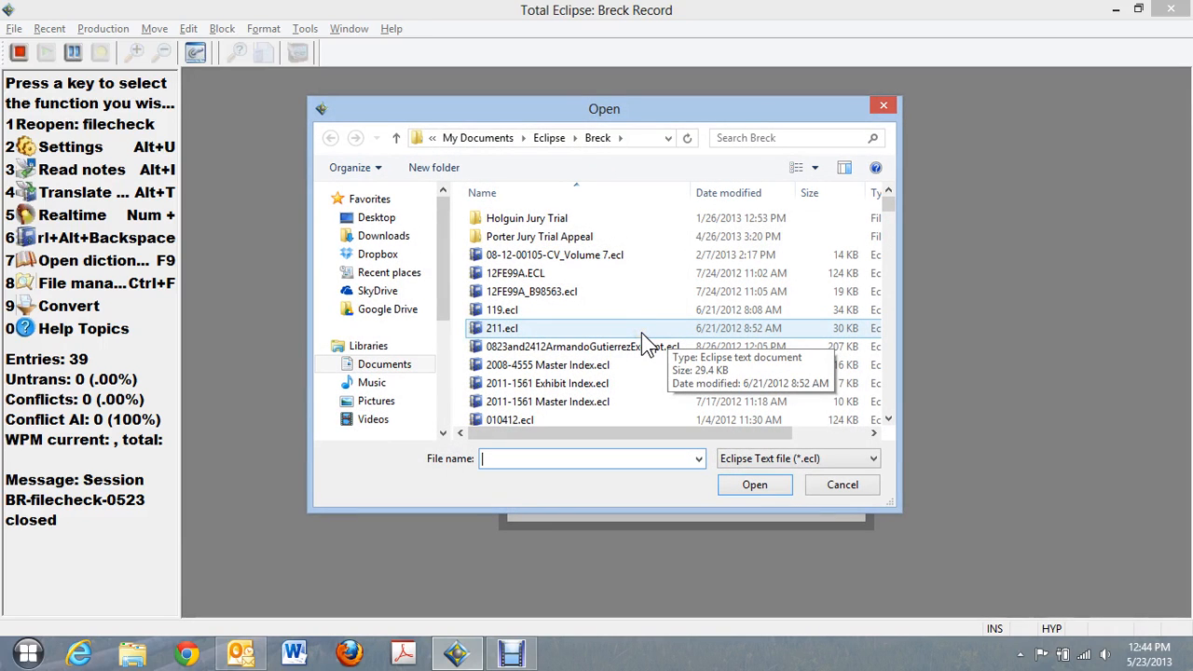
- Enter 'fileBridgeMobile' as the new transcript's file name, correcting a typo along the way
{"action": "type", "text": "fileBridge"}
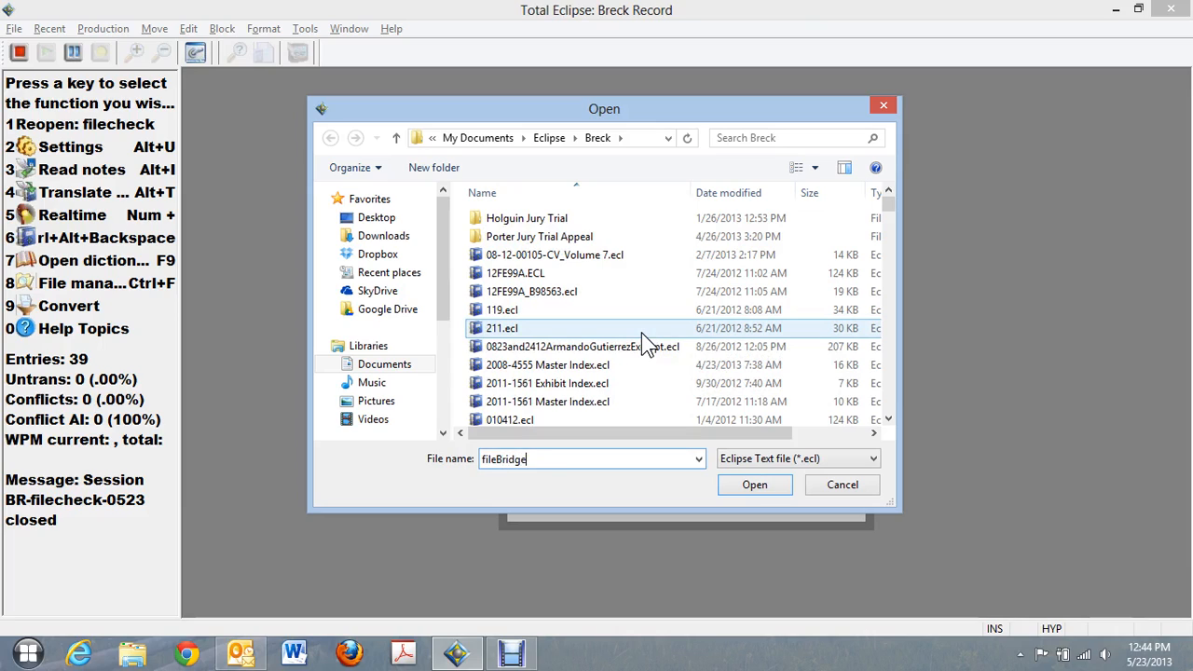
{"action": "type", "text": "Mob"}
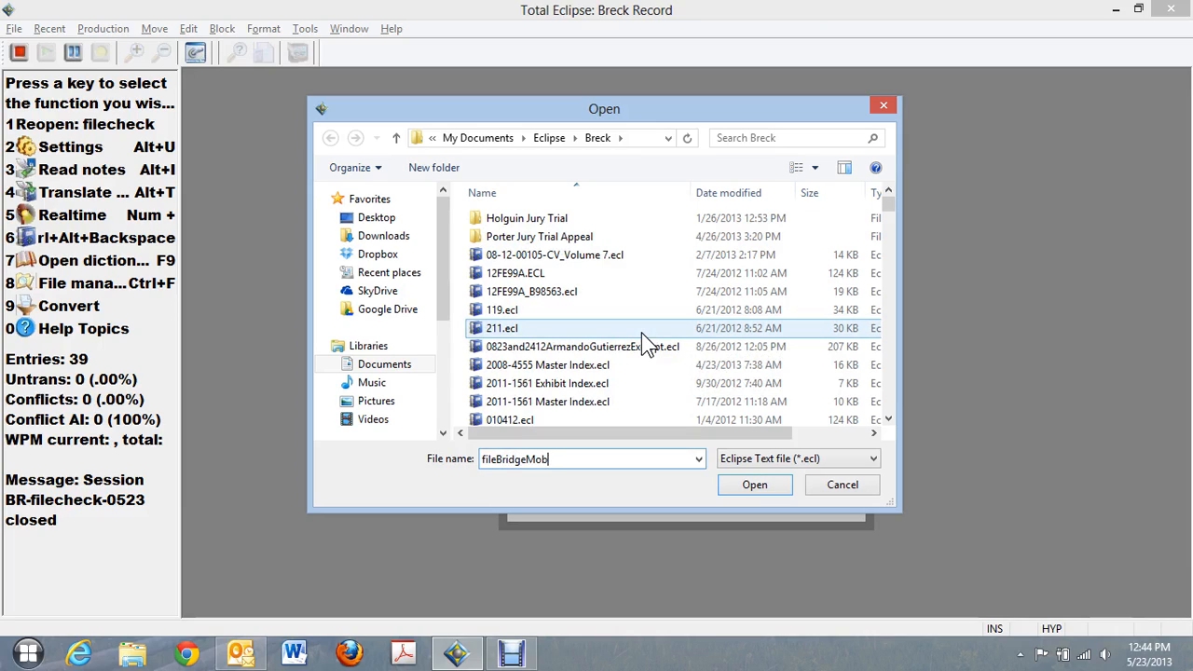
{"action": "type", "text": "i"}
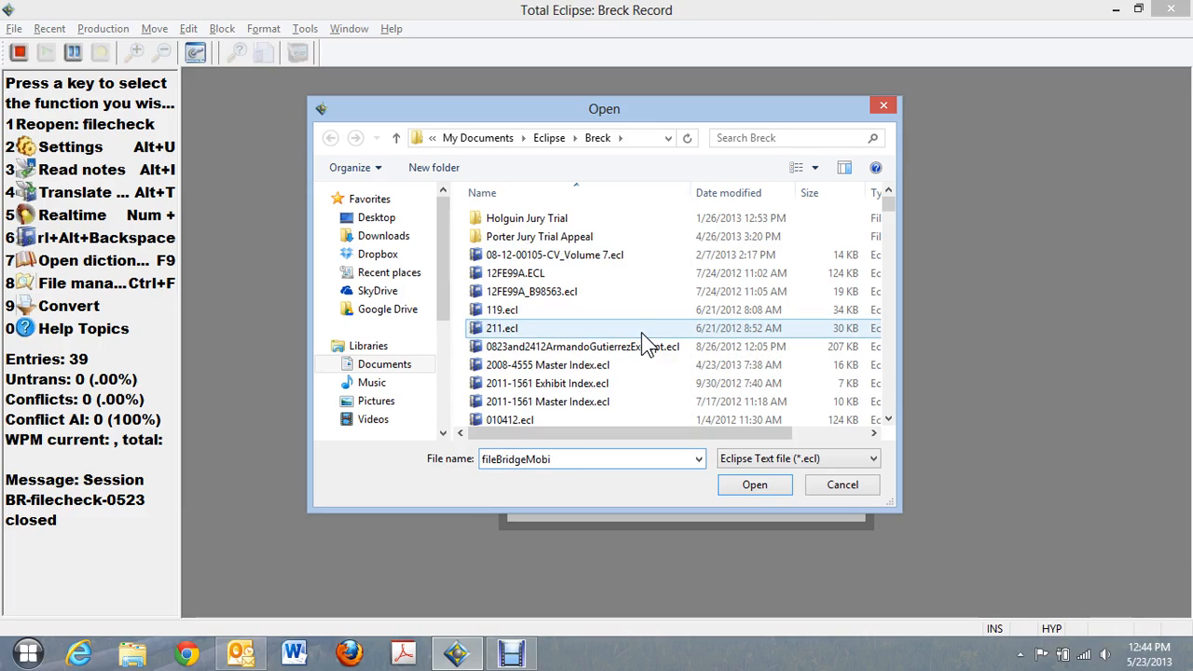
{"action": "key", "text": "Backspace"}
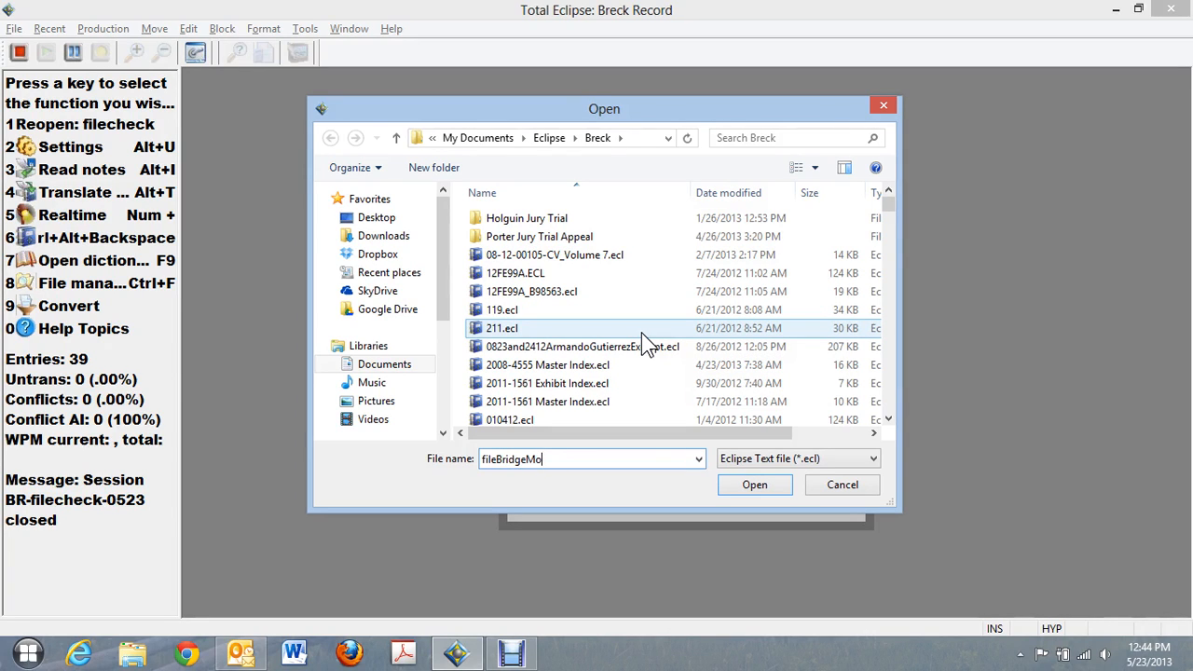
{"action": "type", "text": "bile"}
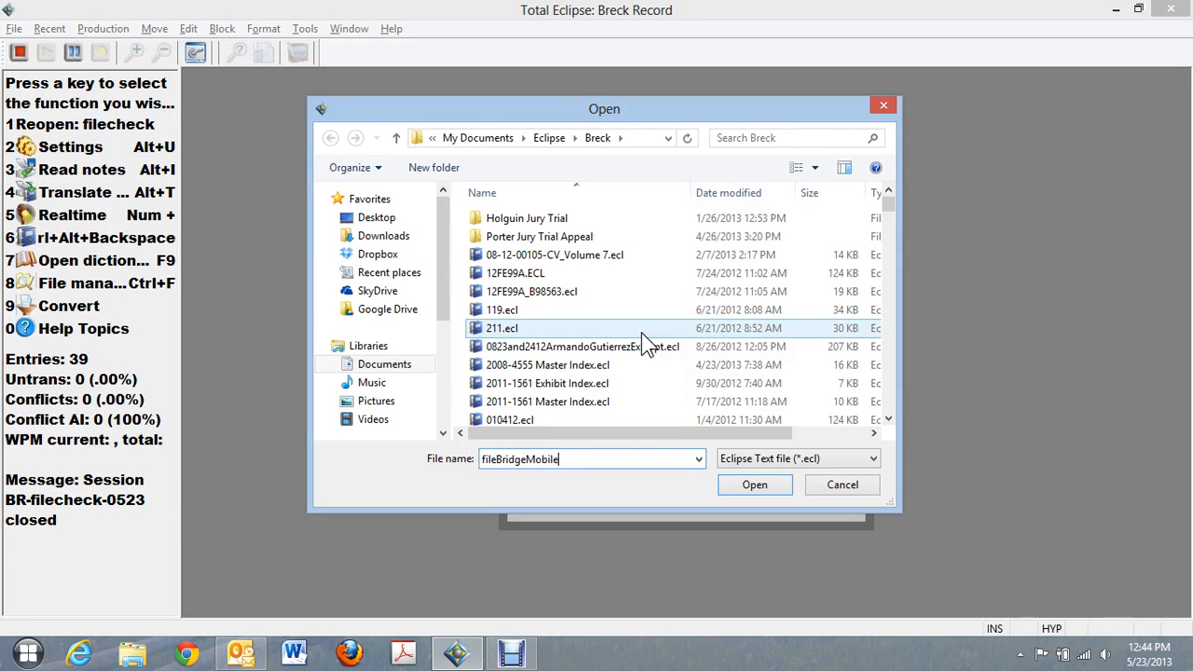
- Create the transcript, accept the speaker list, and start a password-protected, publicly visible shared session
{"action": "left_click", "coordinate": [753, 485]}
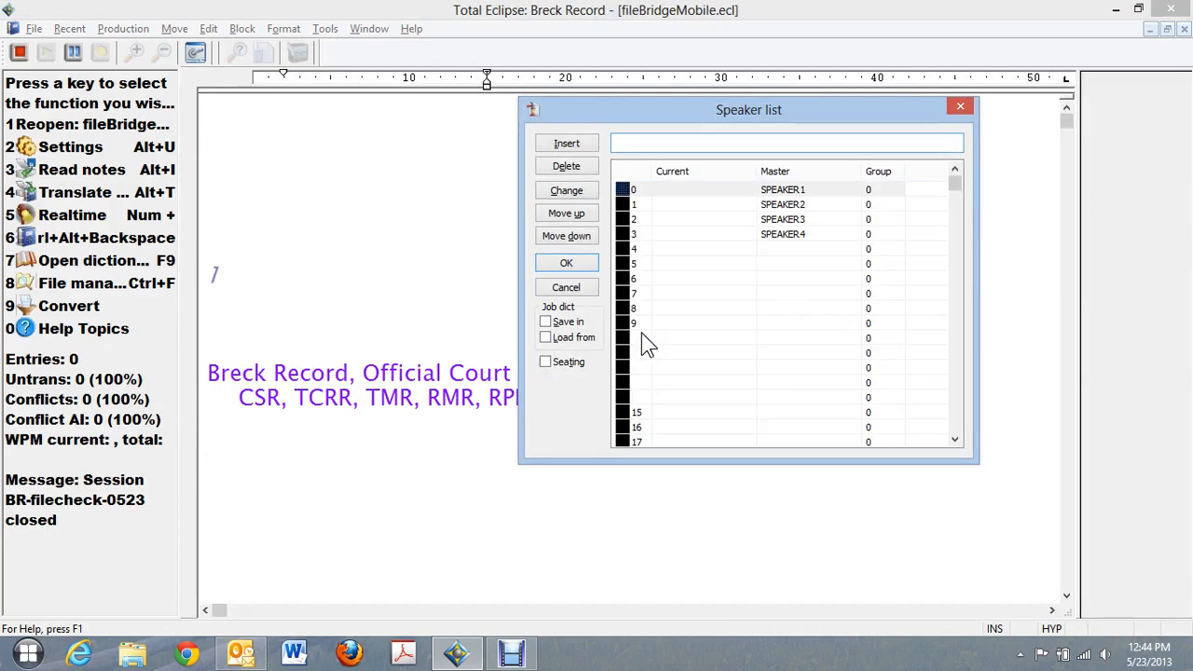
{"action": "left_click", "coordinate": [566, 261]}
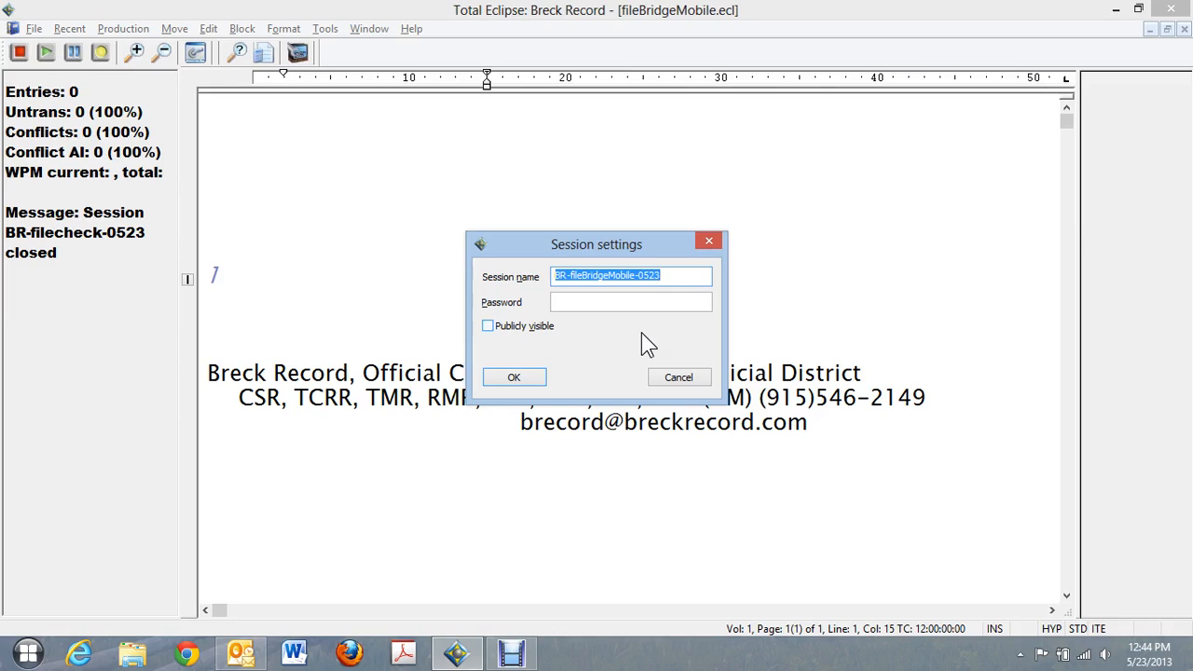
{"action": "left_click", "coordinate": [630, 302]}
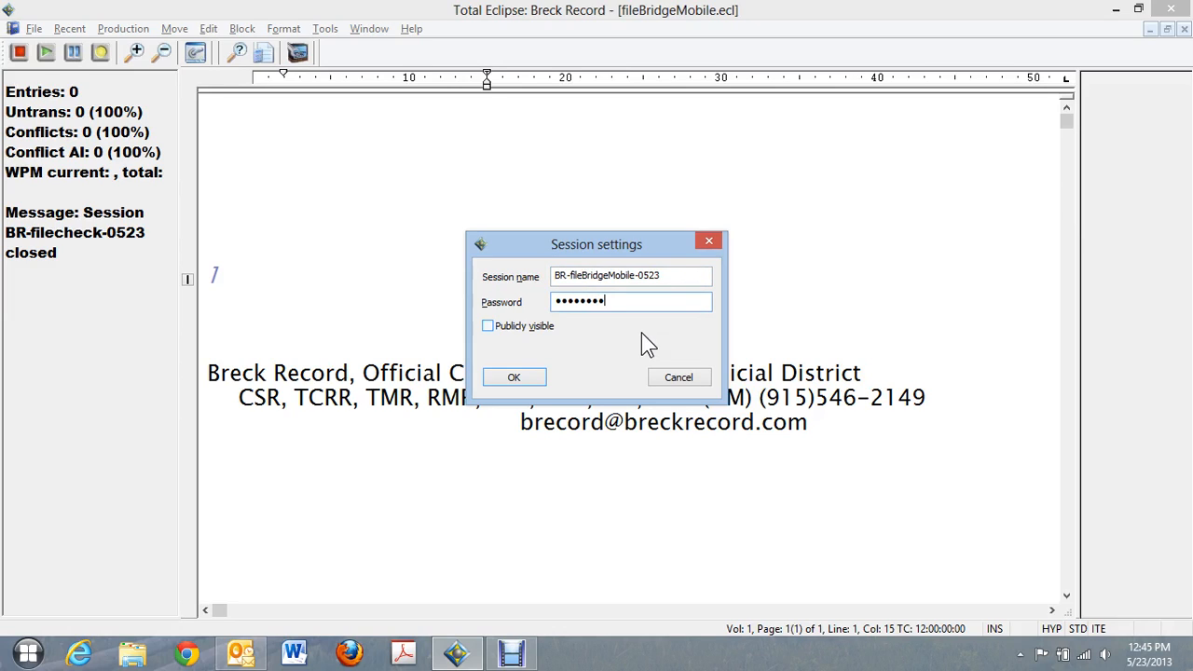
{"action": "left_click", "coordinate": [487, 325]}
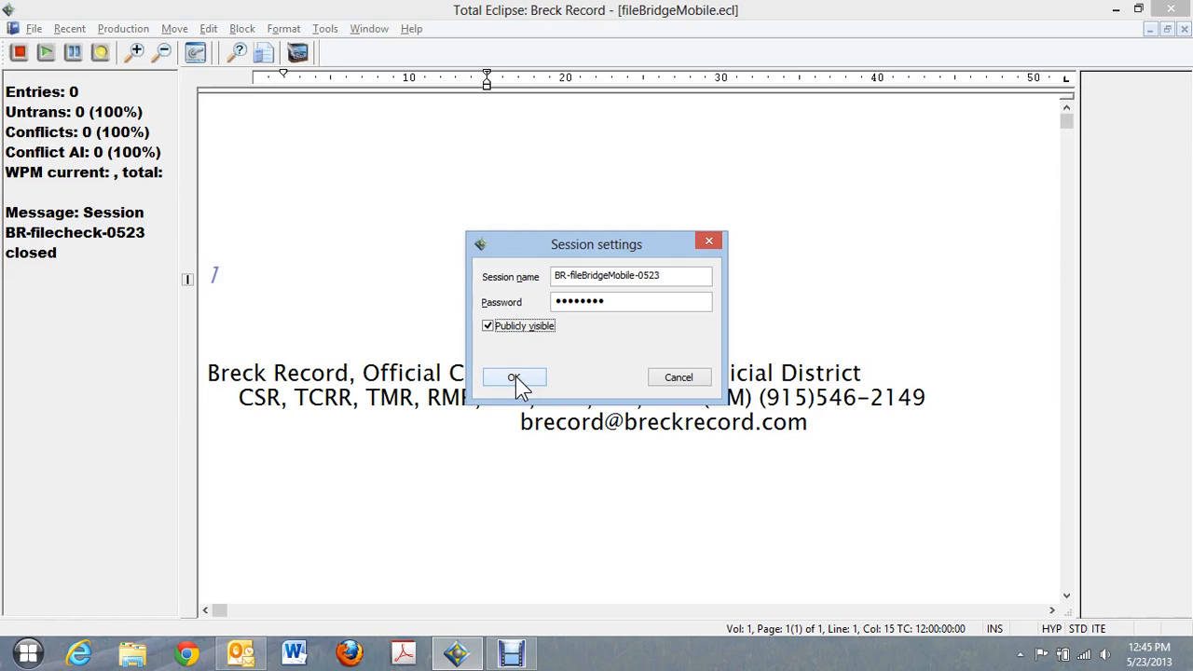
{"action": "left_click", "coordinate": [515, 377]}
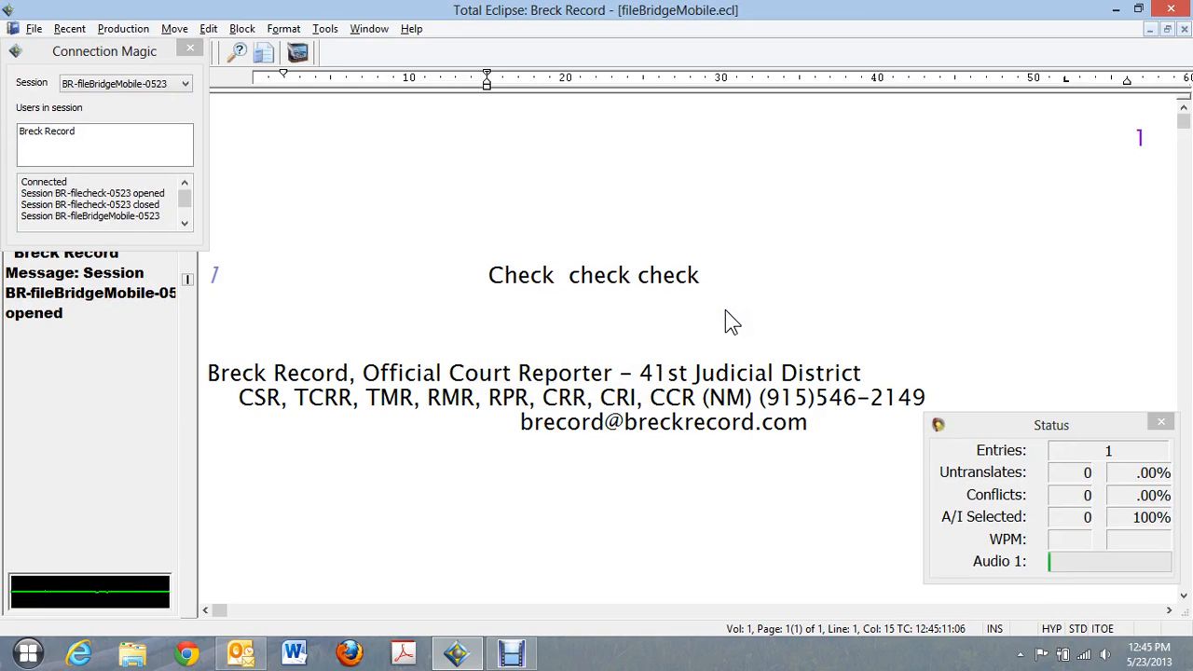
- Write the live Q and A testimony starting 'been', then close the session sharing panel
{"action": "type", "text": "been"}
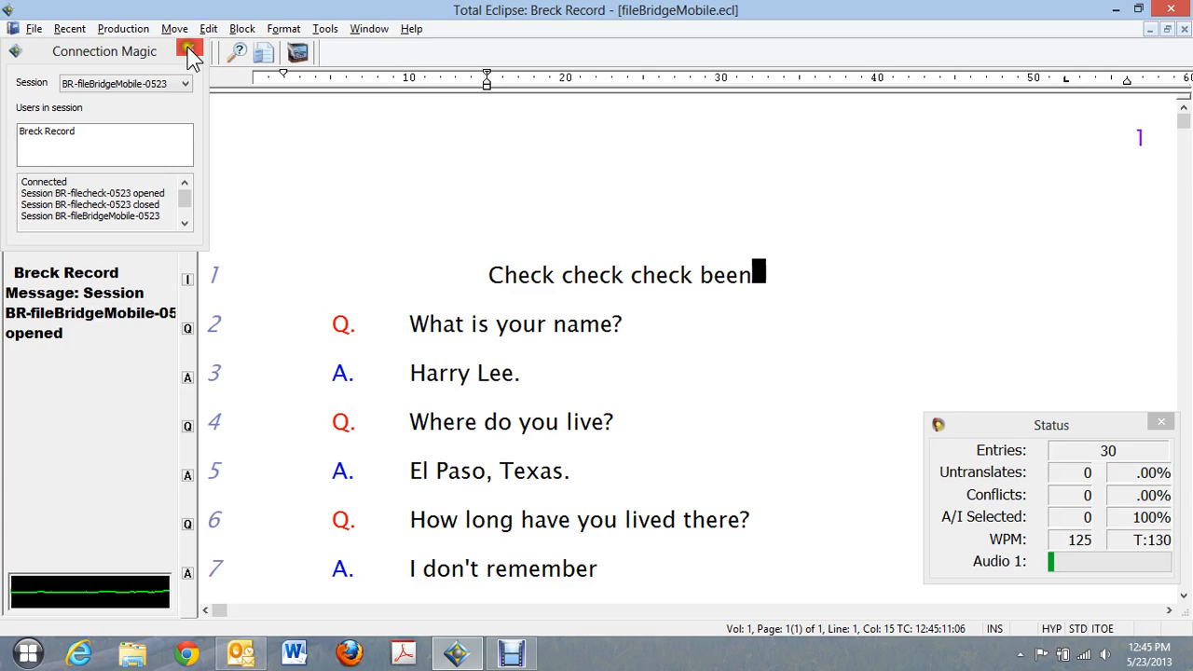
{"action": "left_click", "coordinate": [190, 48]}
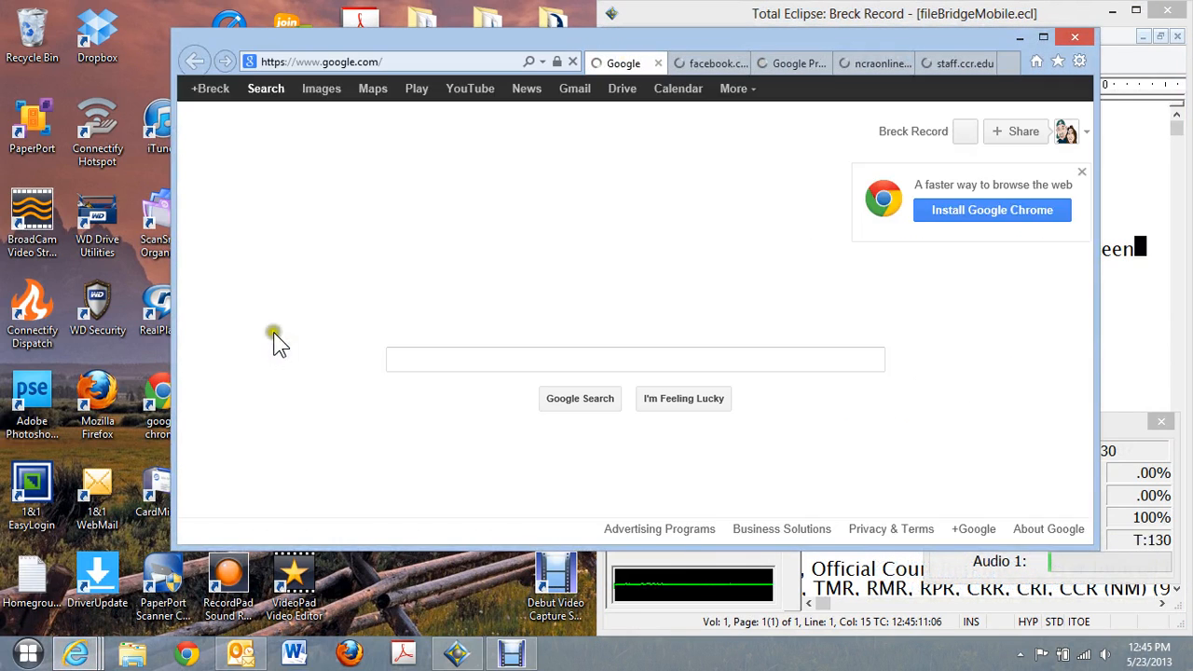
- Bring Internet Explorer forward and close the two extra tabs so only Google remains
{"action": "left_click", "coordinate": [707, 64]}
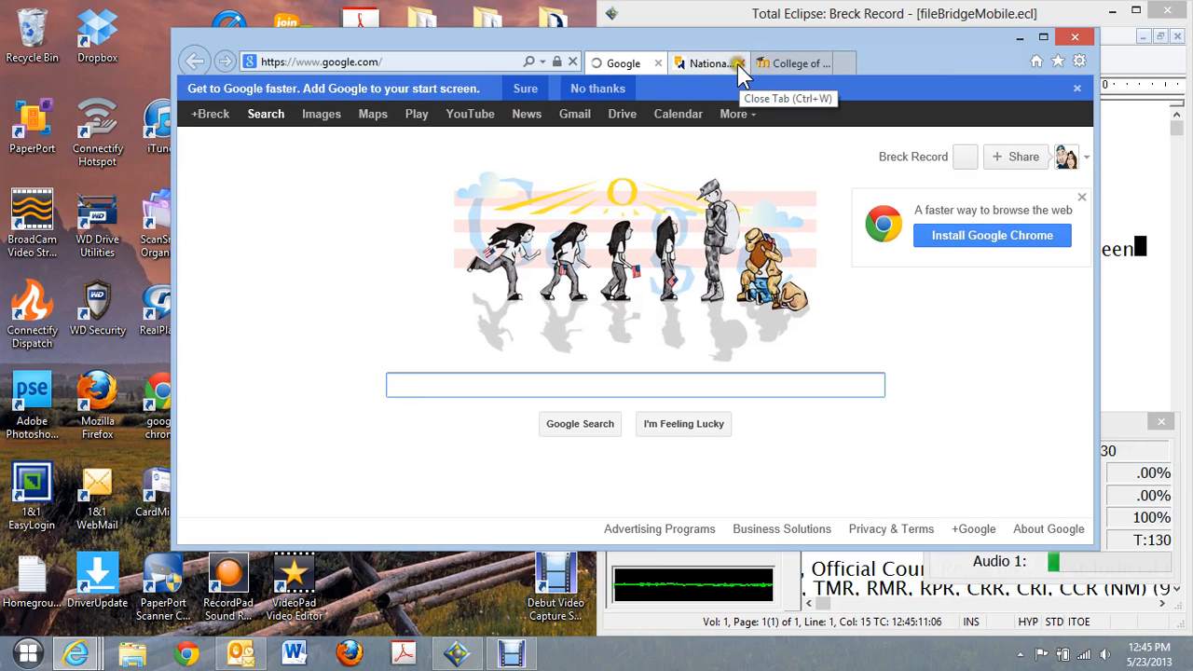
{"action": "left_click", "coordinate": [742, 63]}
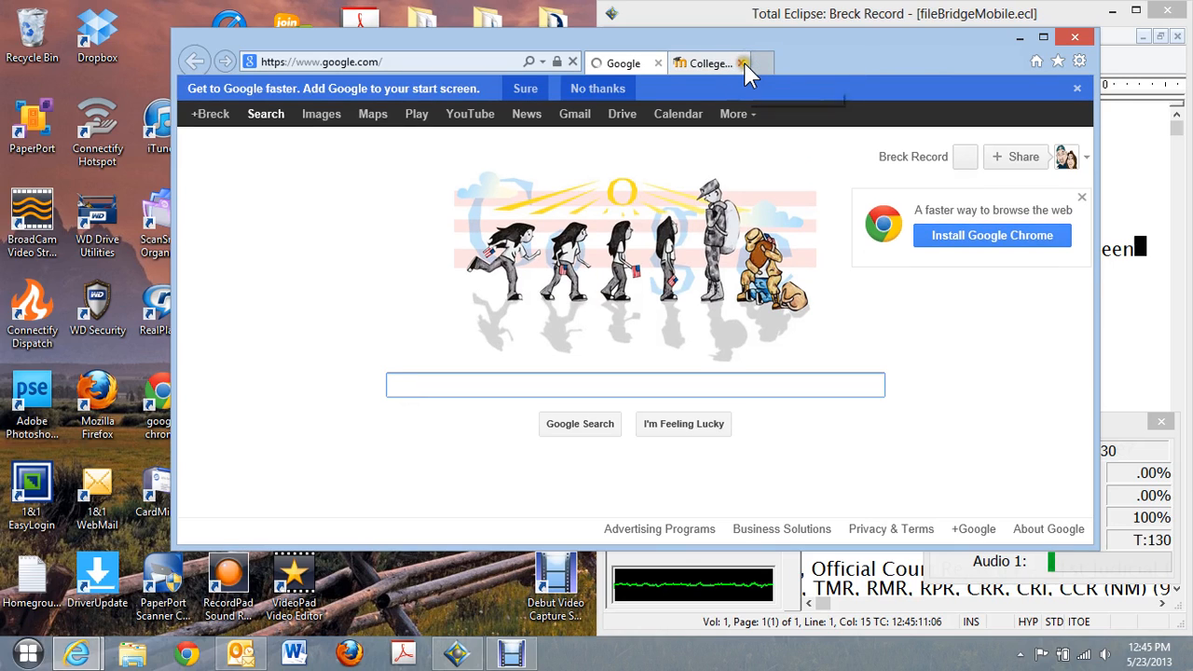
{"action": "left_click", "coordinate": [744, 64]}
{"action": "type", "text": "c"}
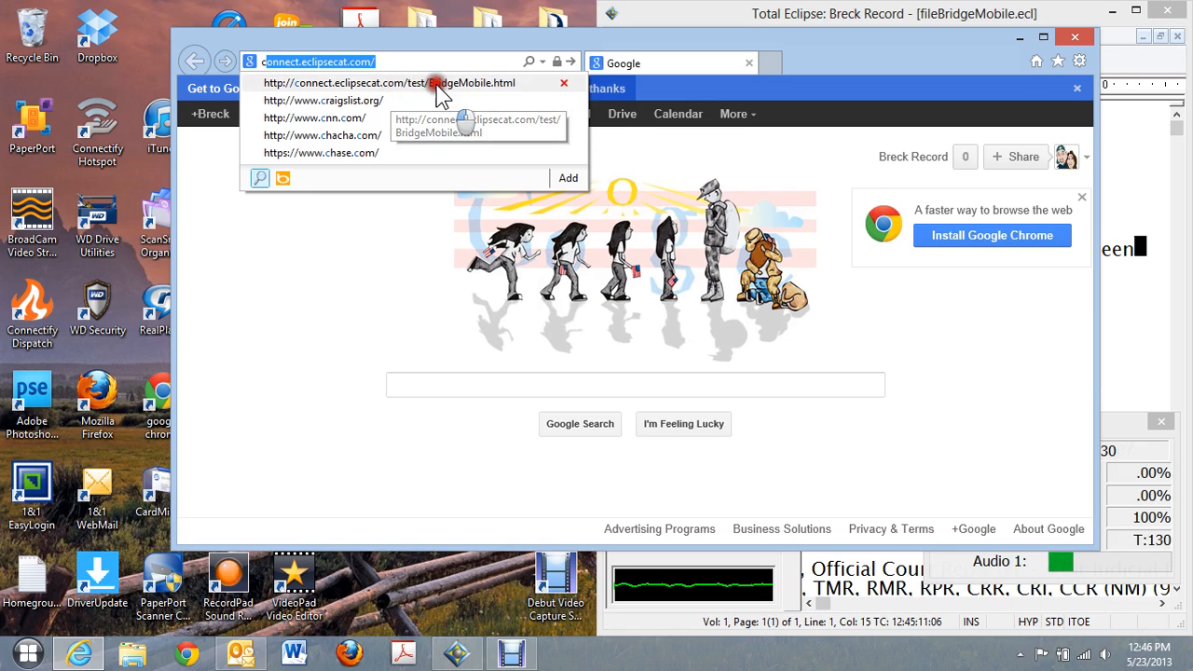
- Load the connect.eclipsecat.com BridgeMobile viewer page beside the Total Eclipse transcript
{"action": "left_click", "coordinate": [391, 82]}
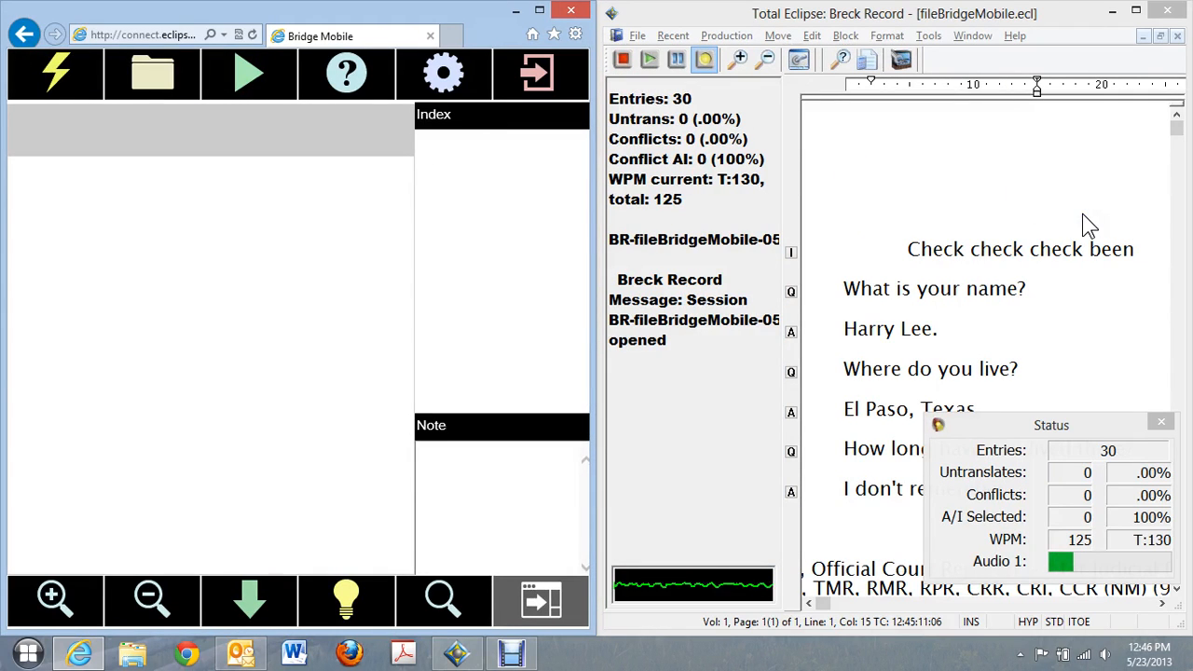
{"action": "mouse_move", "coordinate": [988, 307]}
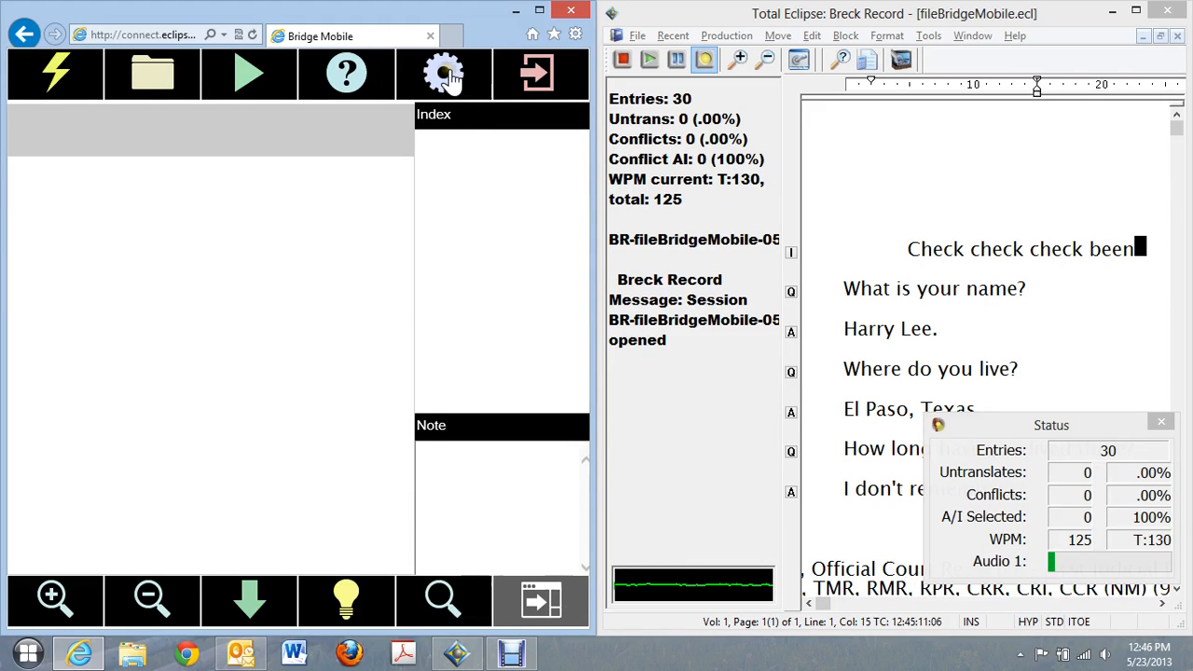
{"action": "left_click", "coordinate": [444, 73]}
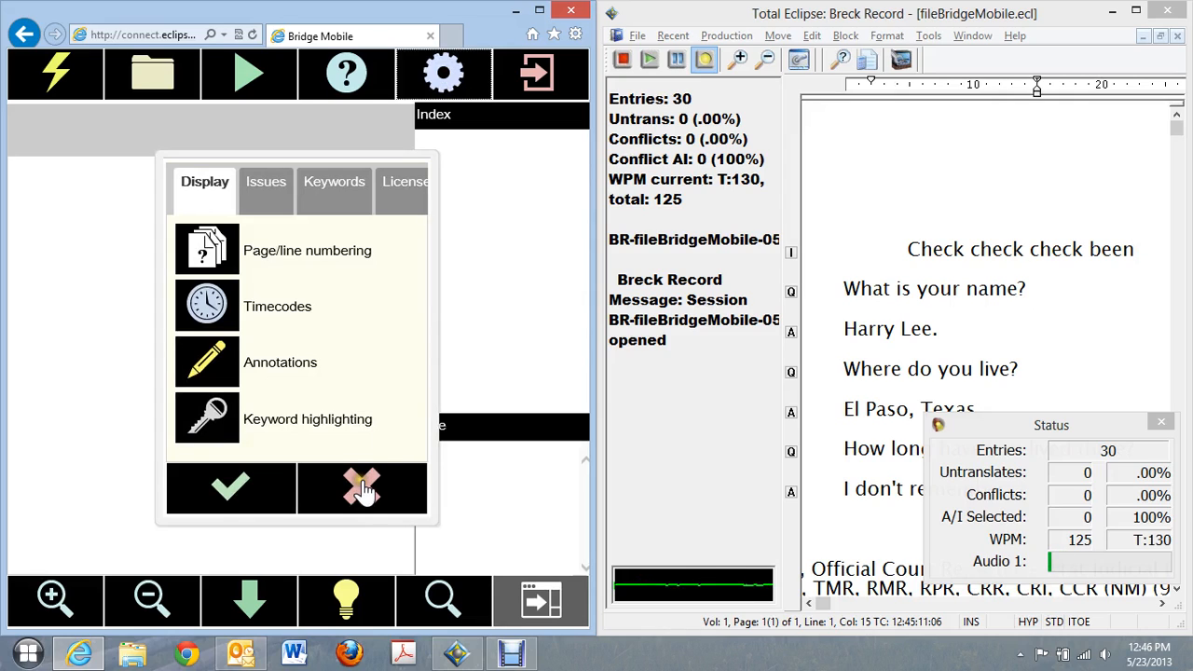
{"action": "left_click", "coordinate": [361, 489]}
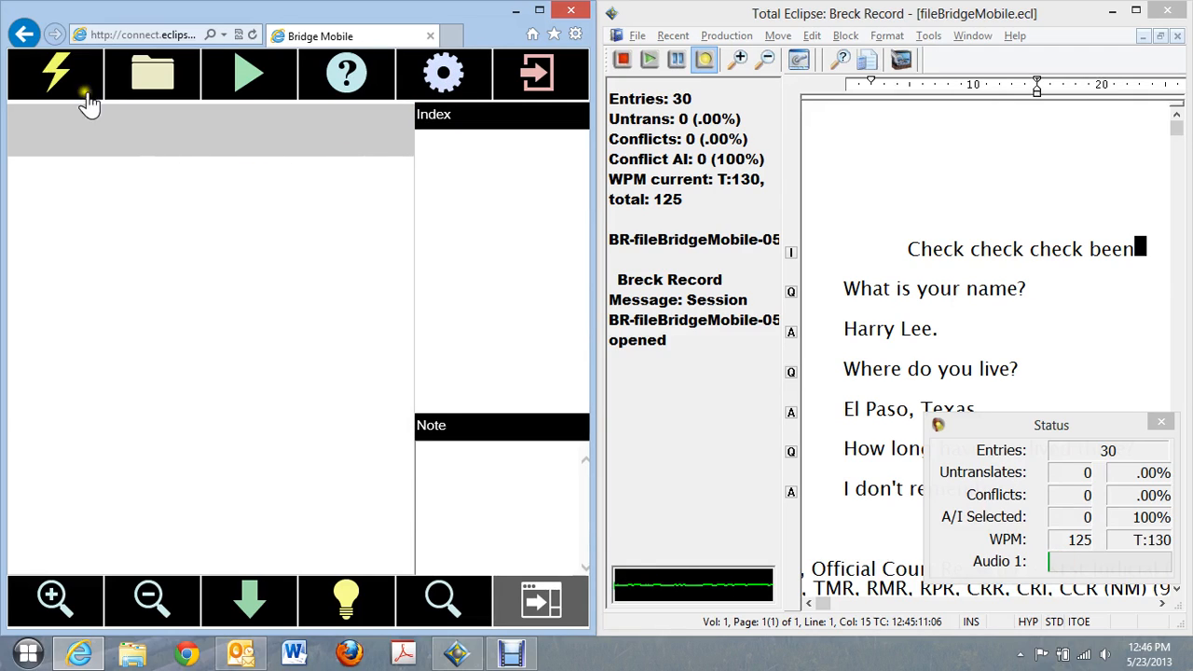
- Join session BR-fileBridgeMobile-0523 with its password so the live transcript and word index appear
{"action": "left_click", "coordinate": [56, 75]}
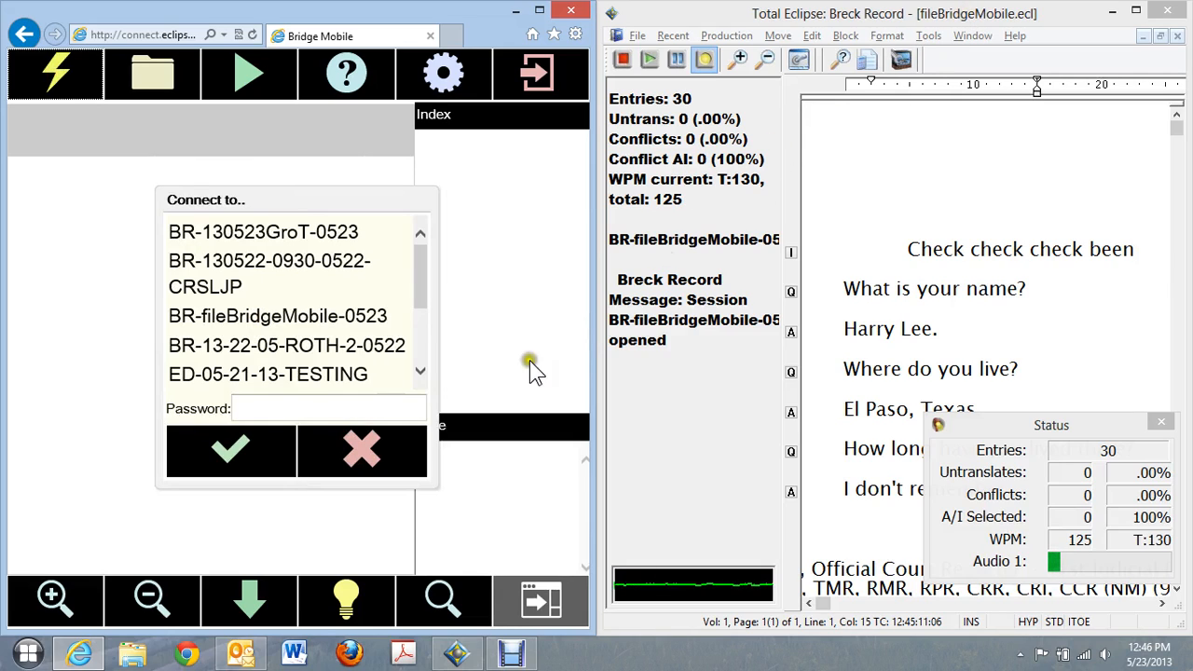
{"action": "left_click", "coordinate": [278, 317]}
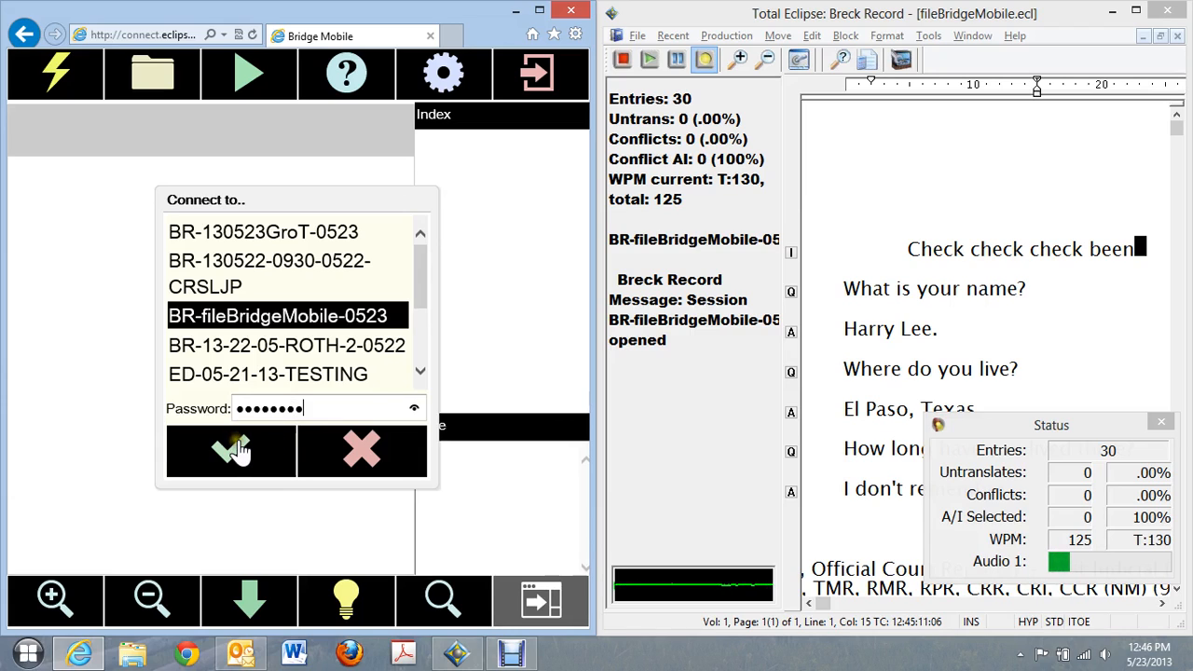
{"action": "left_click", "coordinate": [229, 449]}
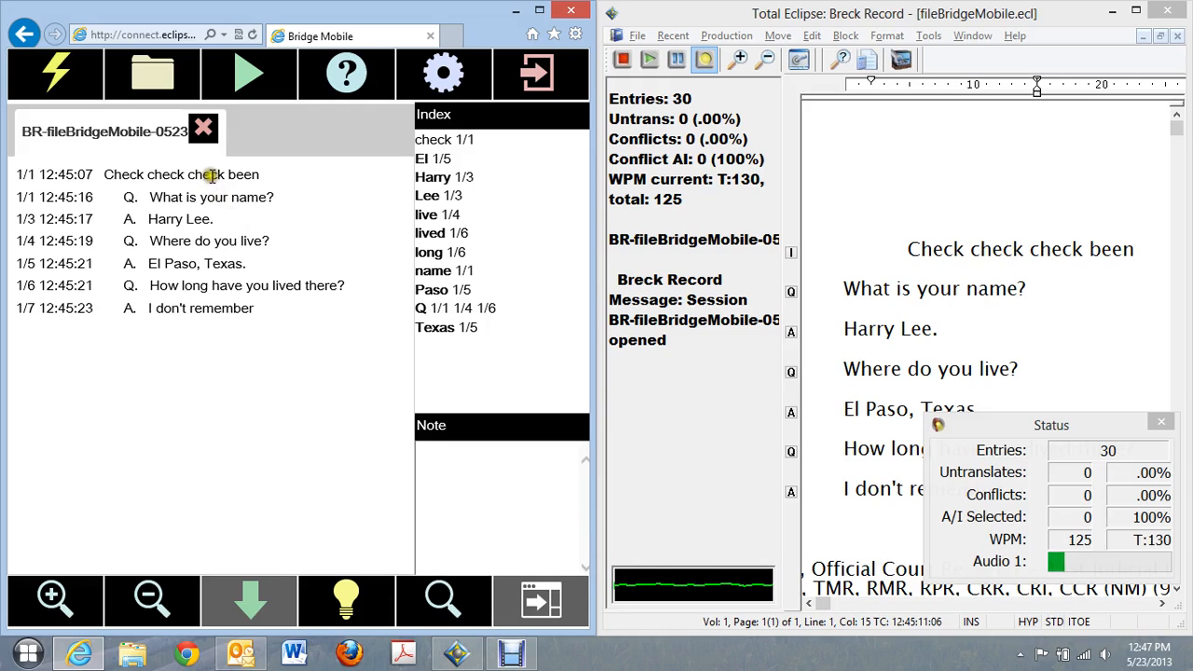
{"action": "mouse_move", "coordinate": [928, 302]}
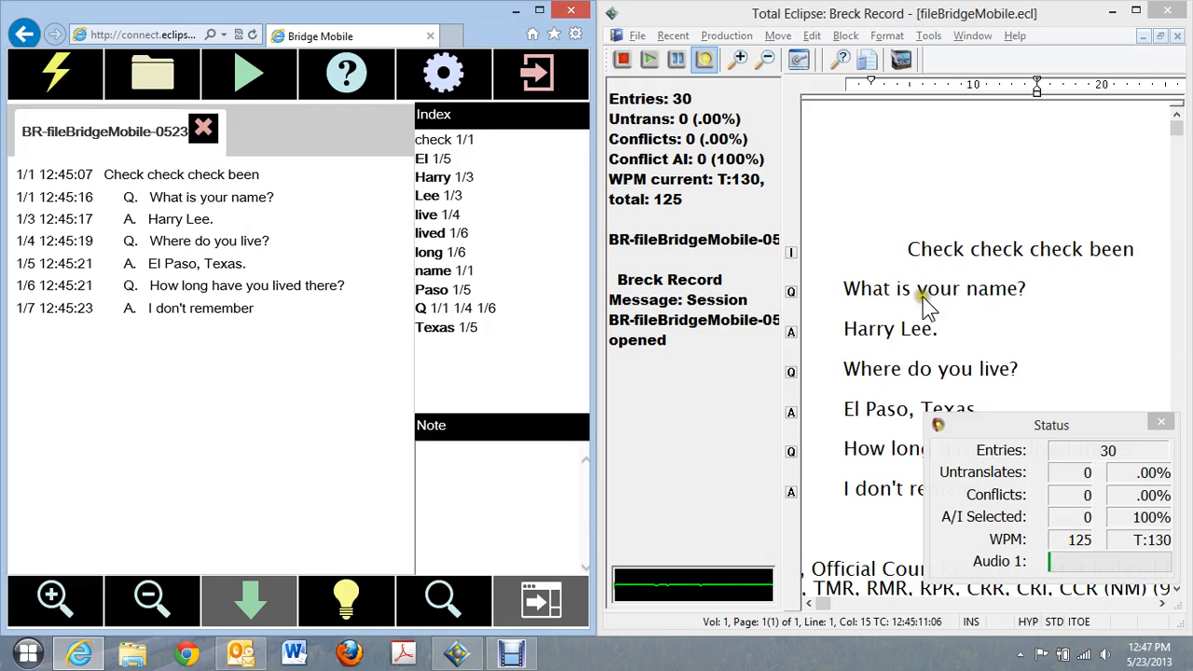
- Insert ', please' after 'What is your name' in the Total Eclipse transcript
{"action": "left_click", "coordinate": [1160, 421]}
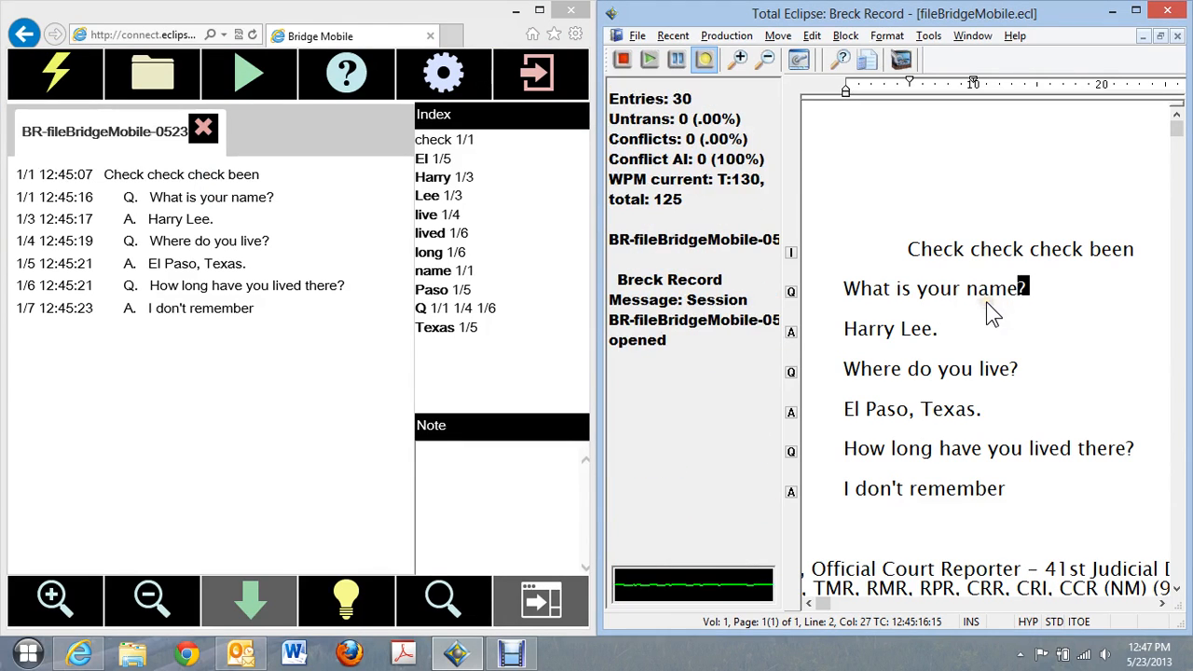
{"action": "type", "text": ", please"}
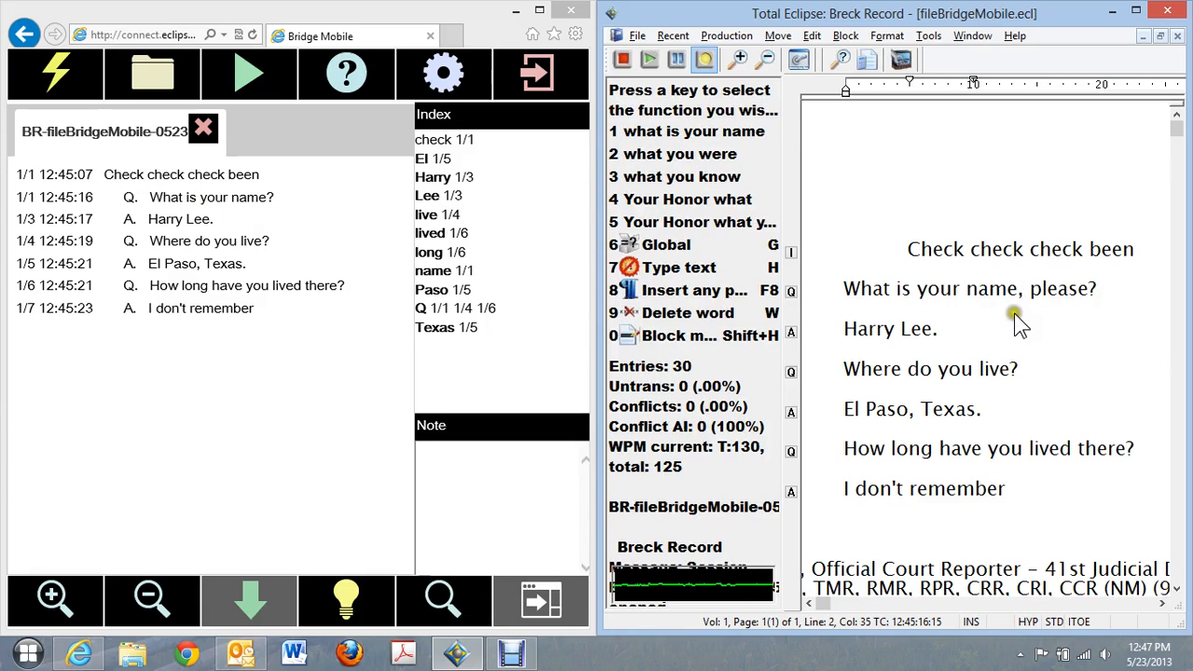
{"action": "mouse_move", "coordinate": [1021, 313]}
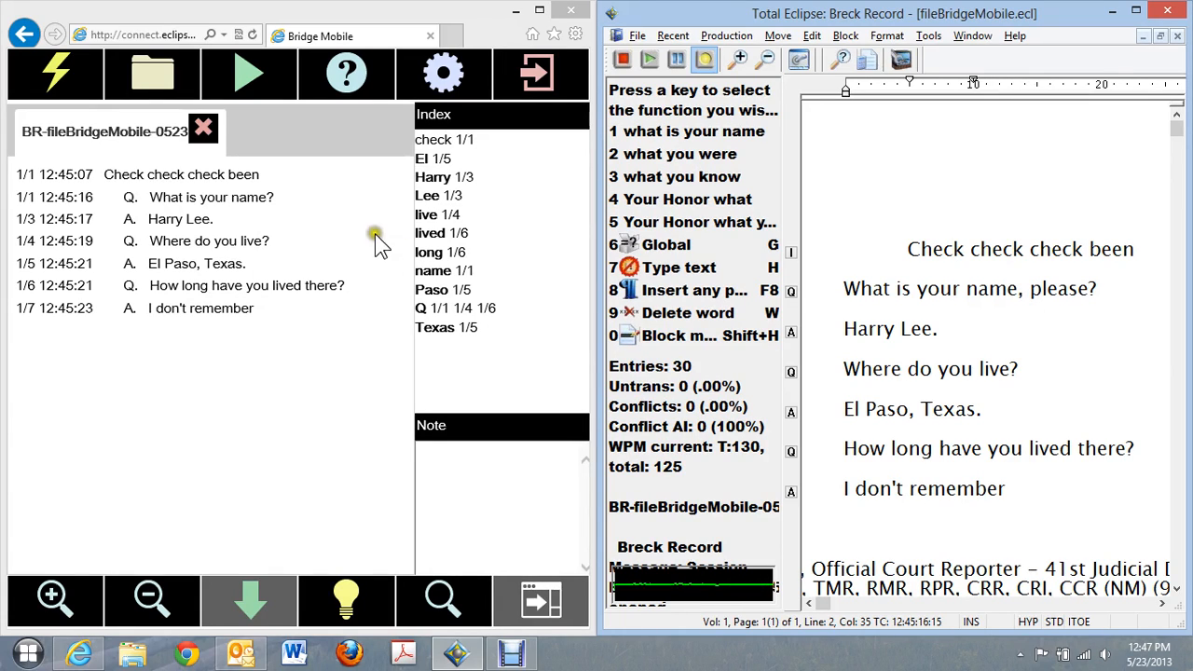
{"action": "mouse_move", "coordinate": [289, 216]}
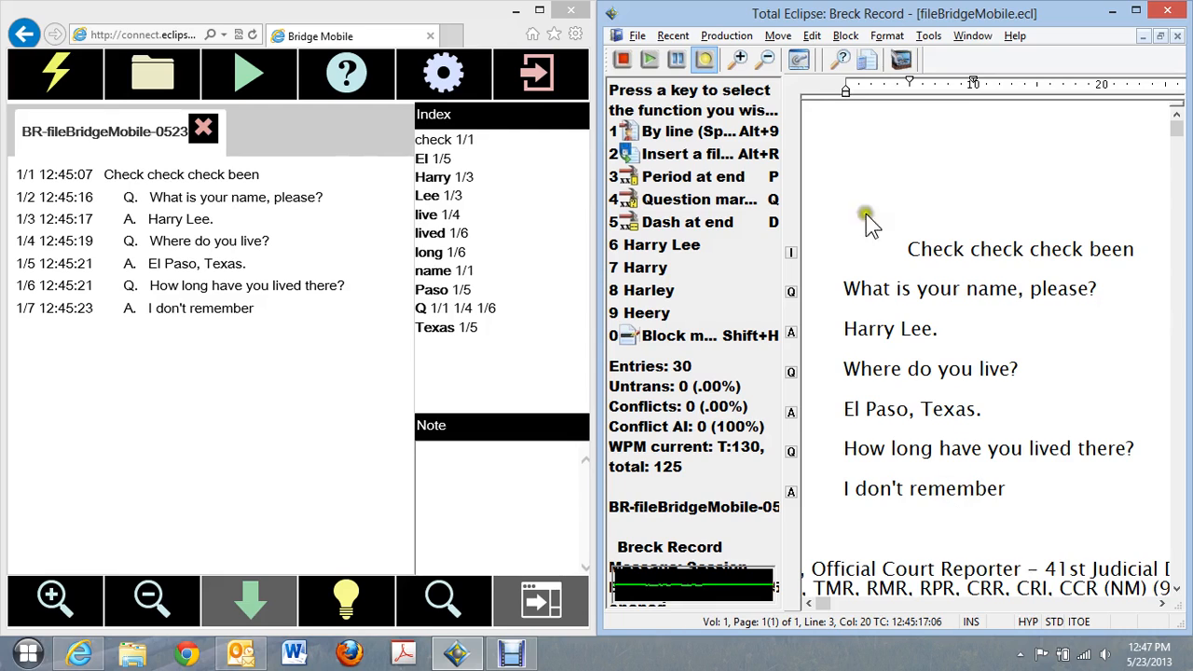
- Switch to the numbered page view, write question line 'Okay.' and end 'I don't remember' with a period
{"action": "left_click", "coordinate": [767, 59]}
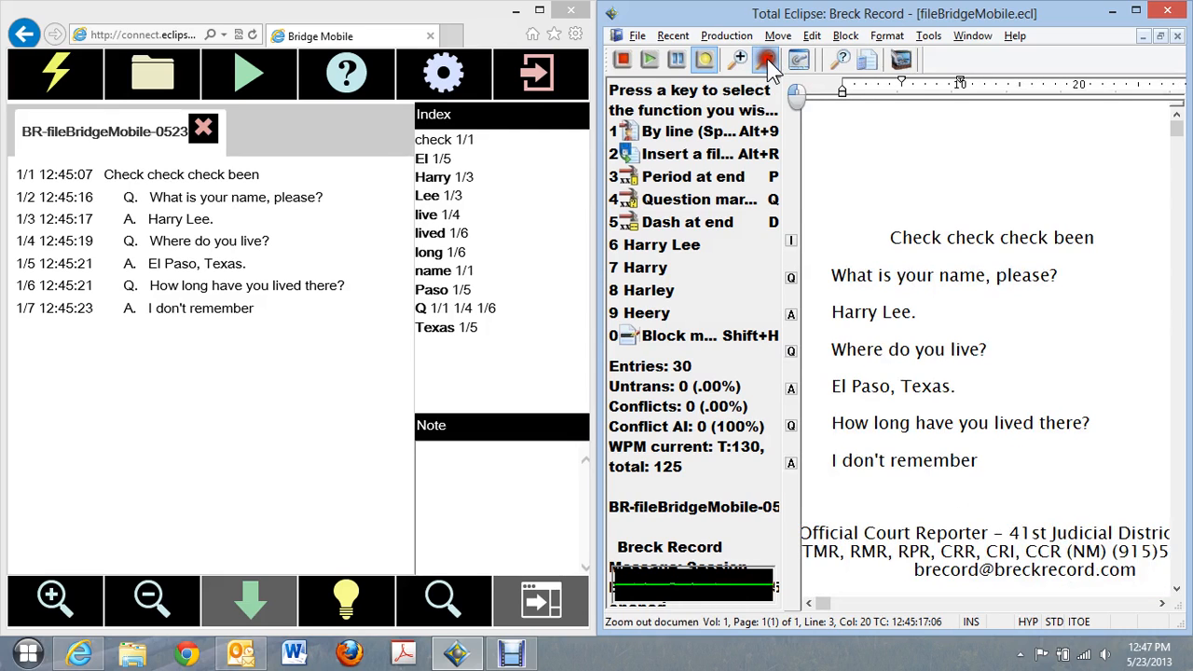
{"action": "left_click", "coordinate": [764, 60]}
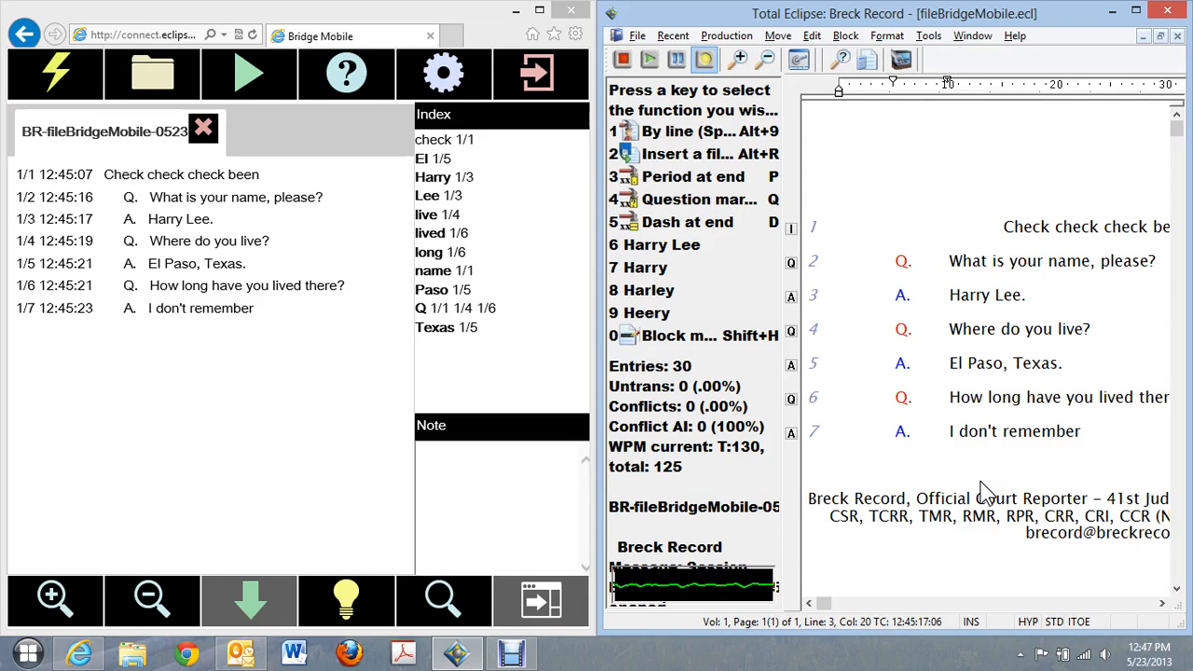
{"action": "type", "text": "{Q}okay{.}"}
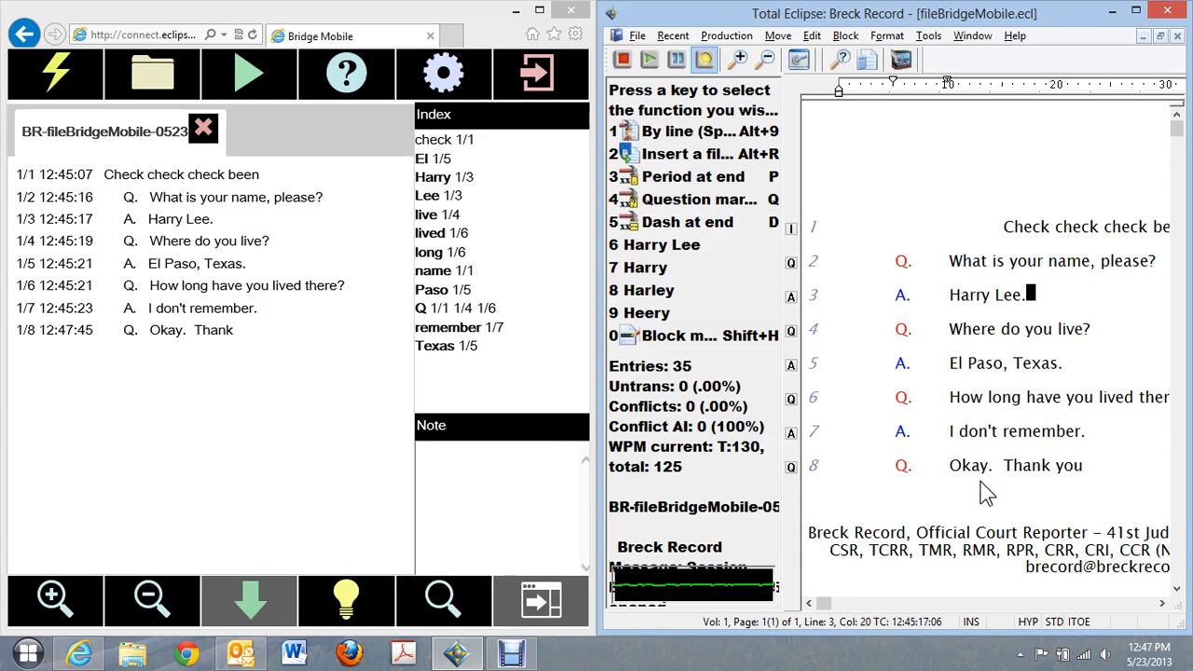
{"action": "type", "text": "{.}"}
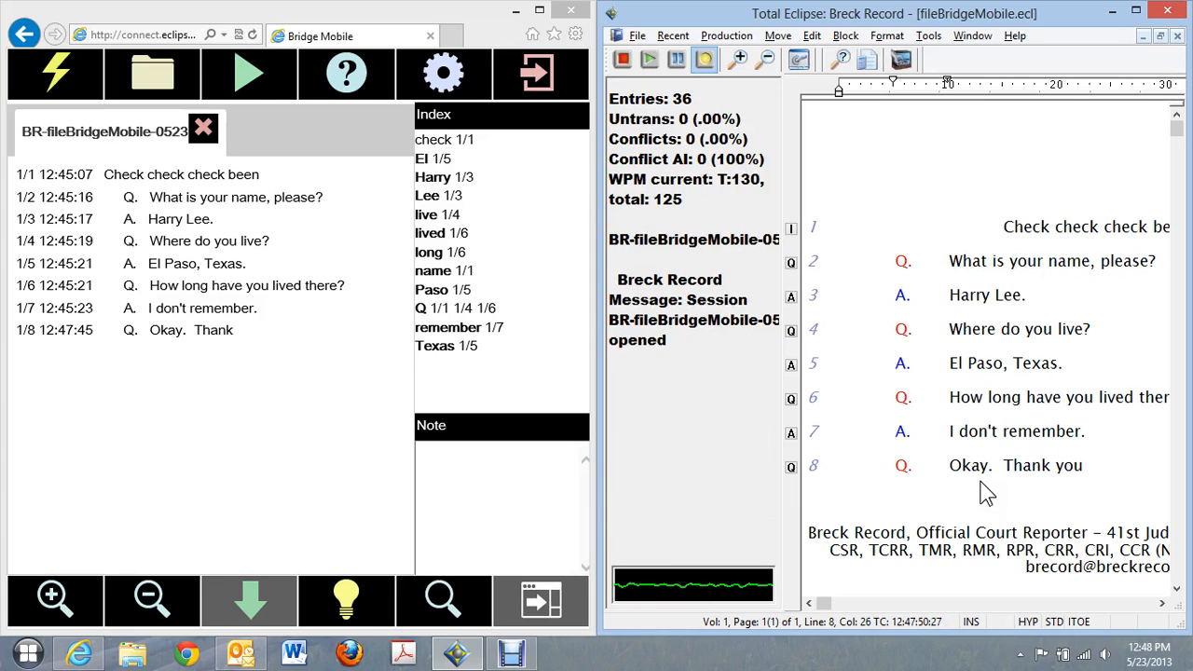
- Add 'sir.' to 'Okay. Thank you' and ', sir?' to 'How long have you lived there'
{"action": "type", "text": "sir."}
{"action": "left_click", "coordinate": [1056, 397]}
{"action": "type", "text": ", sir"}
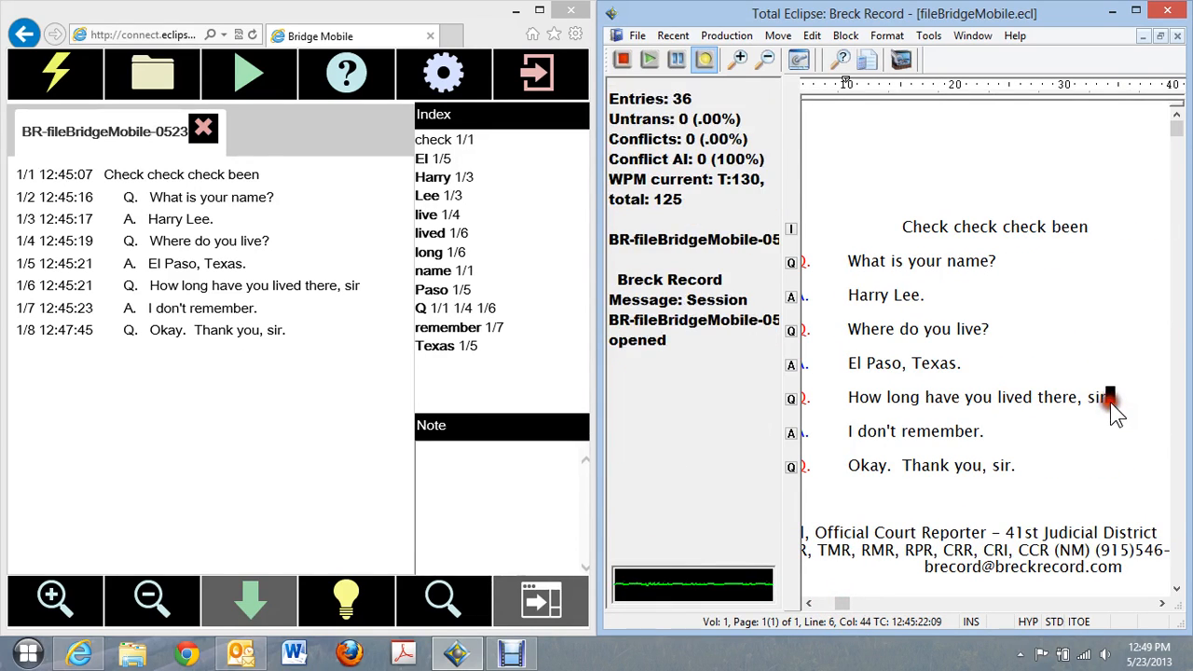
{"action": "type", "text": "?"}
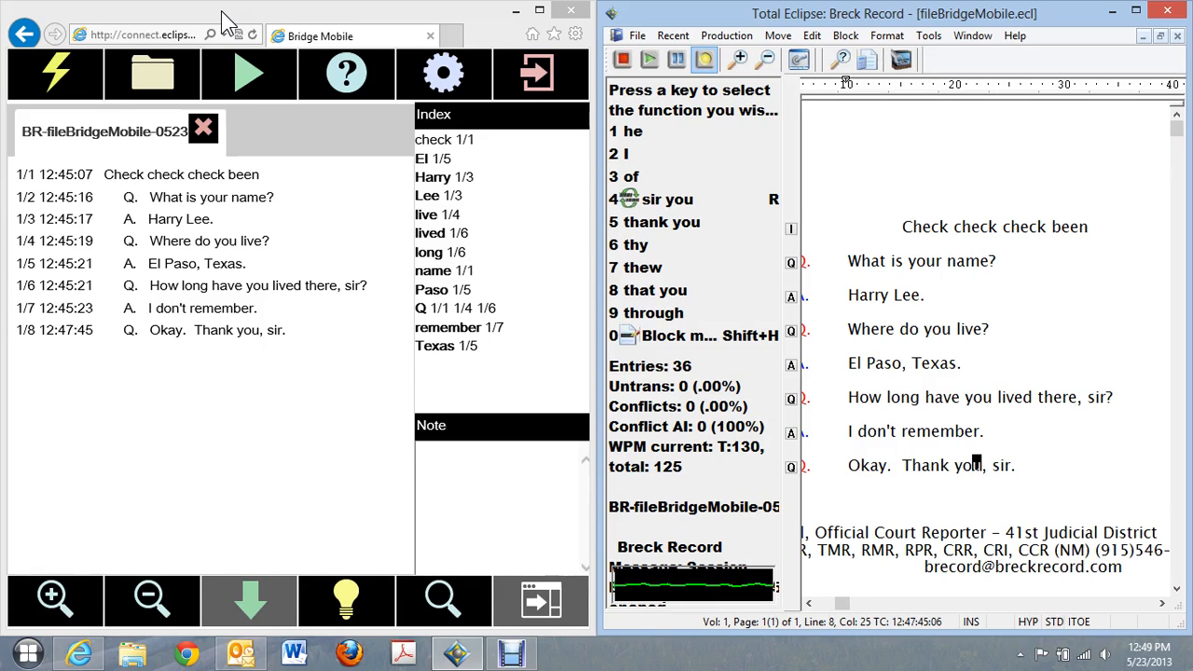
{"action": "mouse_move", "coordinate": [265, 282]}
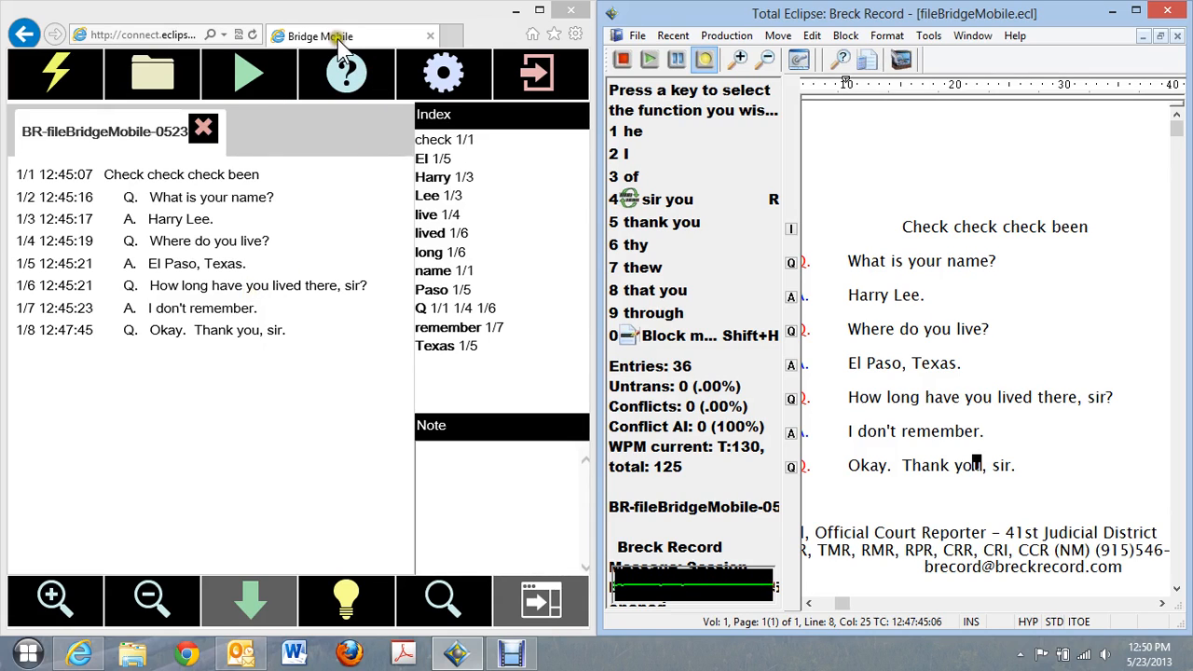
{"action": "mouse_move", "coordinate": [296, 296]}
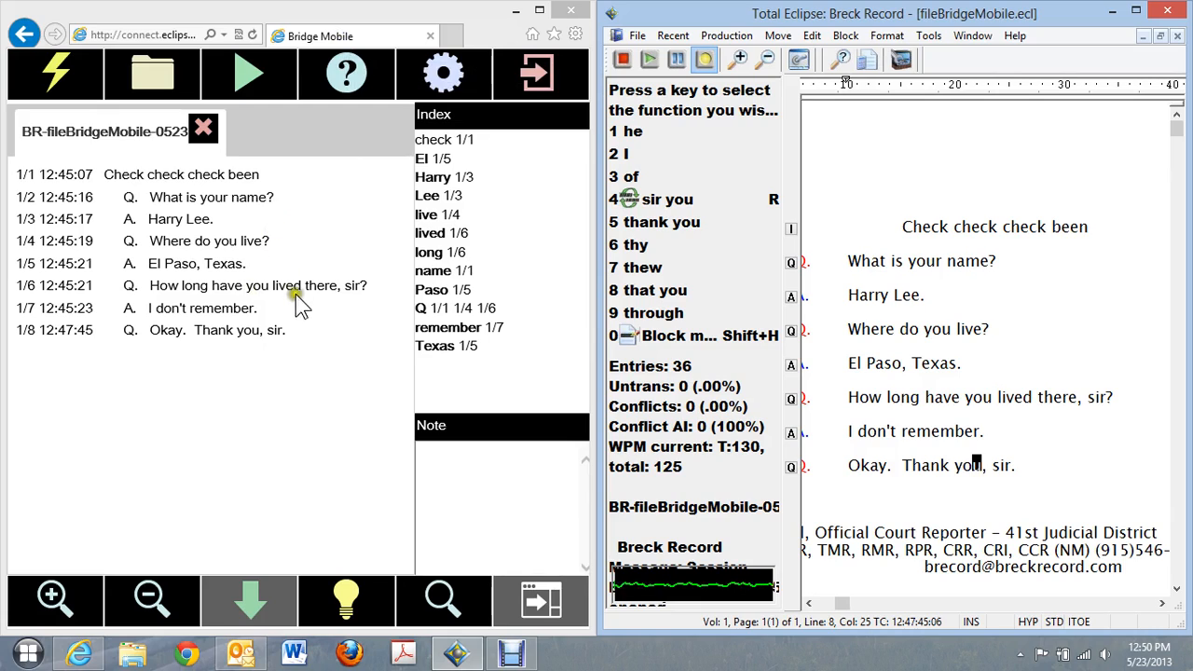
{"action": "mouse_move", "coordinate": [290, 392]}
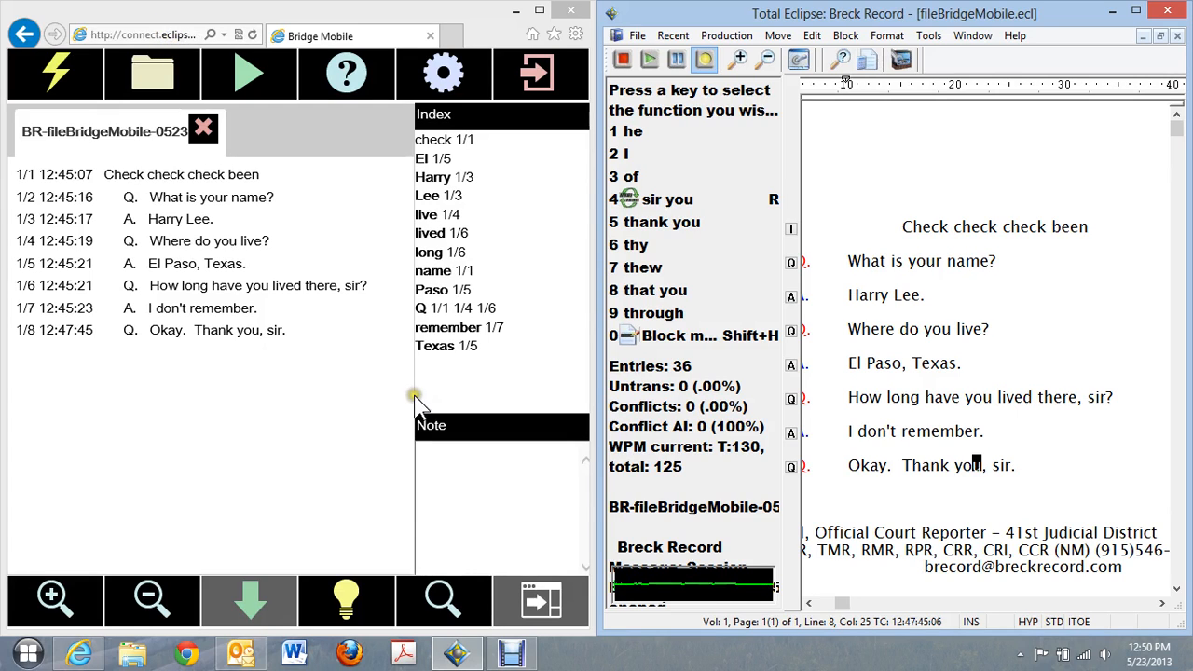
{"action": "mouse_move", "coordinate": [380, 333]}
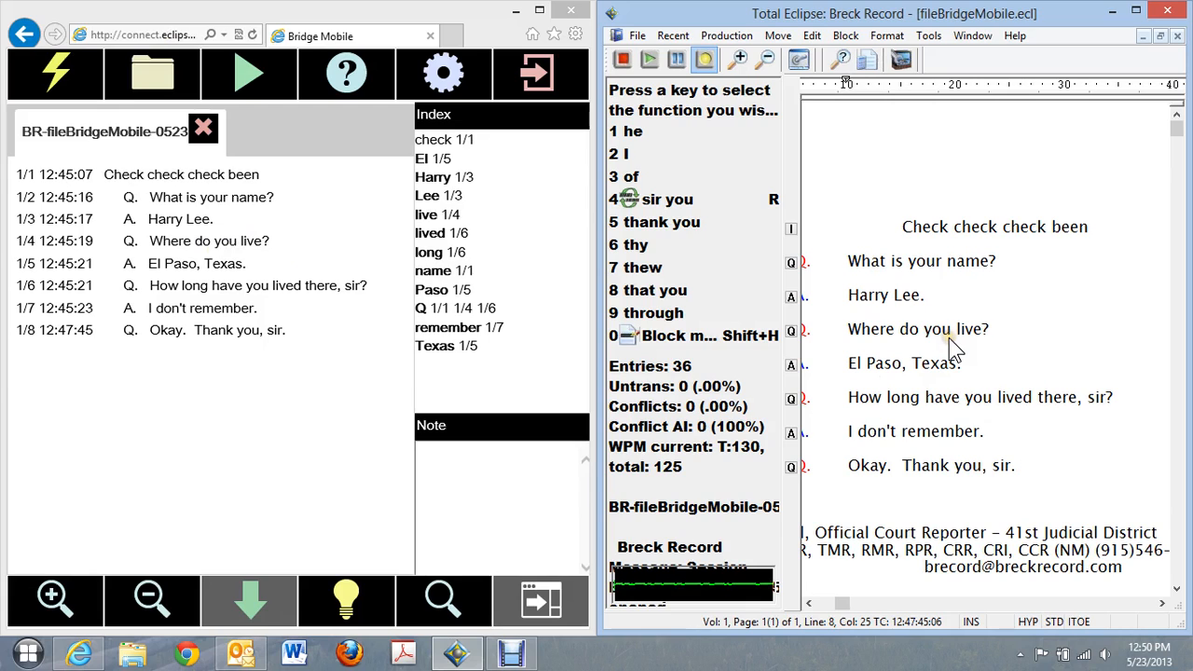
{"action": "mouse_move", "coordinate": [265, 265]}
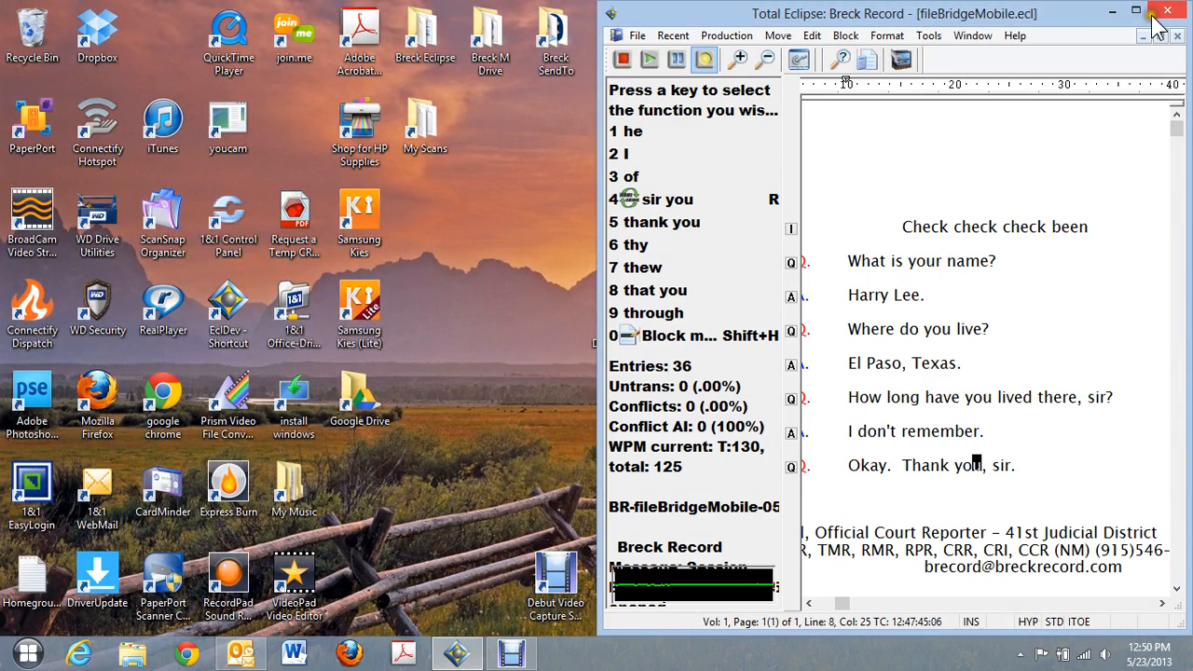
- Maximize Total Eclipse and reach the Output format dialog for Bridge/Lawbridge (Server) under realtime settings
{"action": "left_click", "coordinate": [1152, 11]}
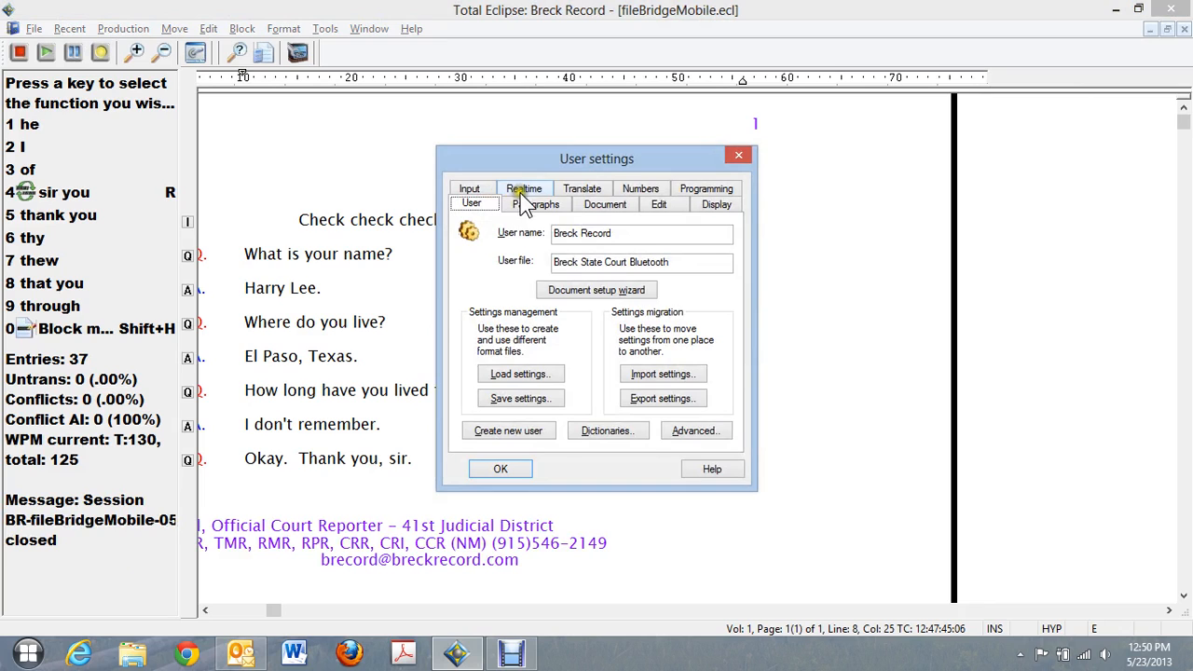
{"action": "left_click", "coordinate": [524, 188]}
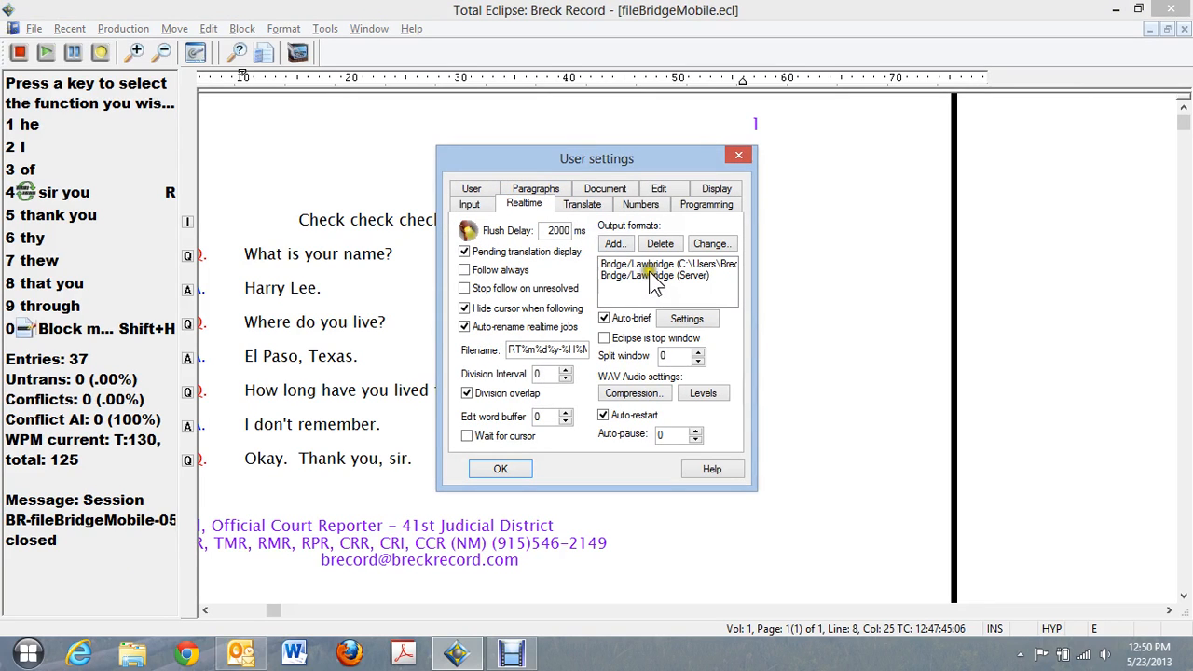
{"action": "left_click", "coordinate": [665, 276]}
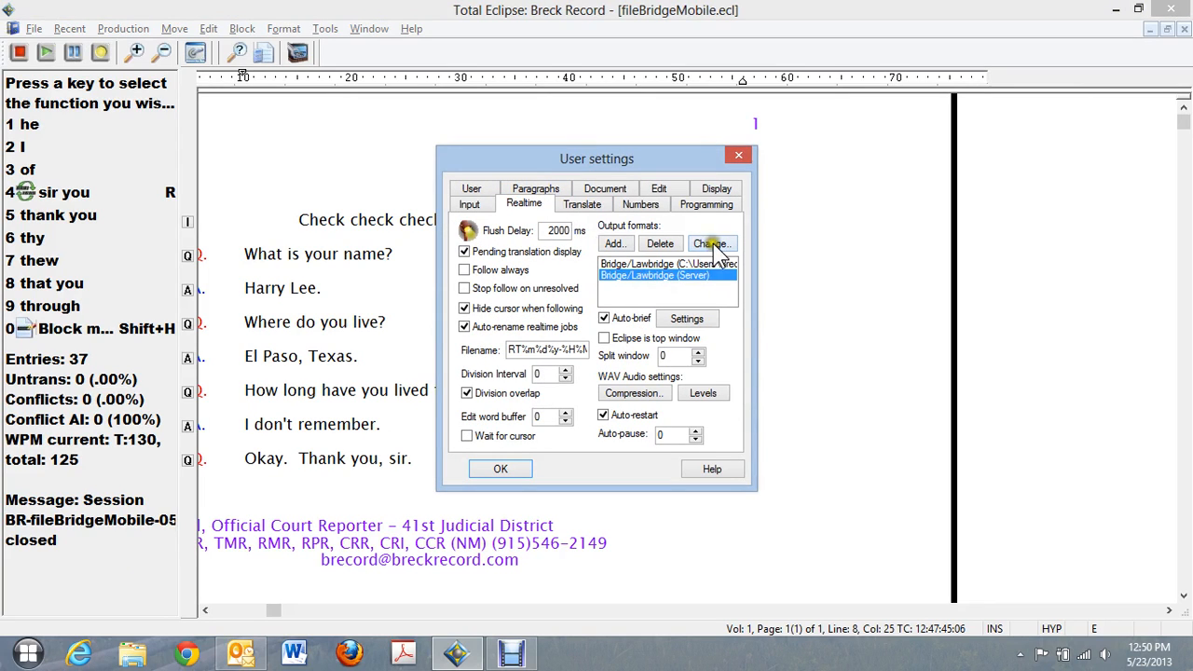
{"action": "left_click", "coordinate": [712, 242]}
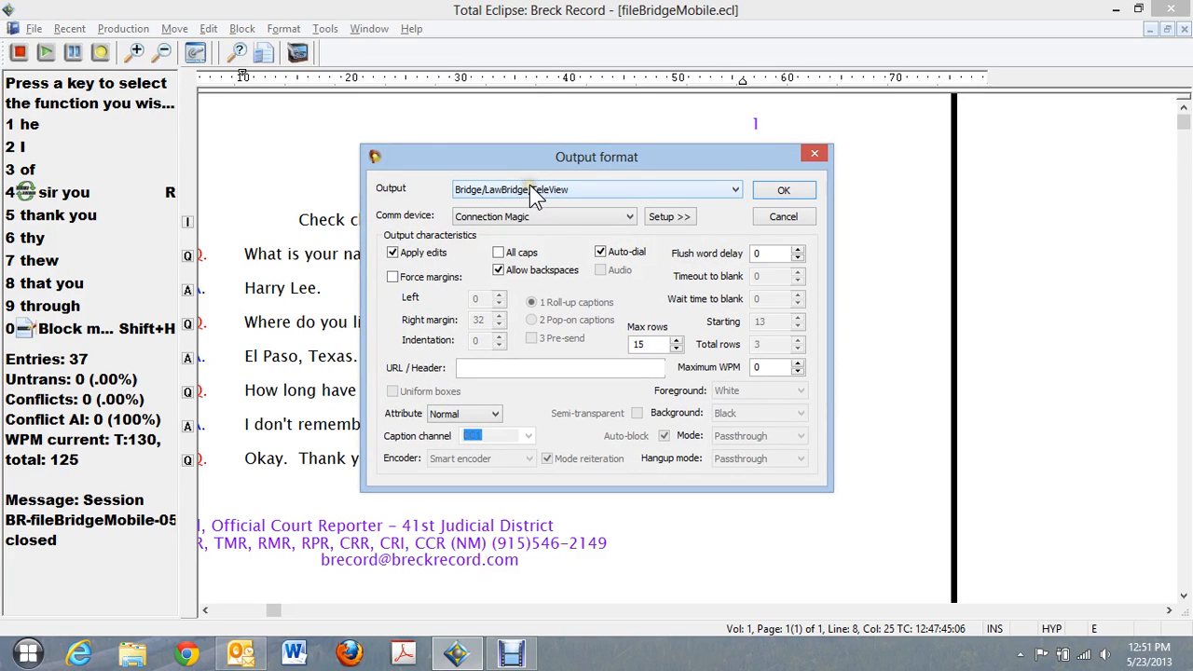
{"action": "mouse_move", "coordinate": [563, 216]}
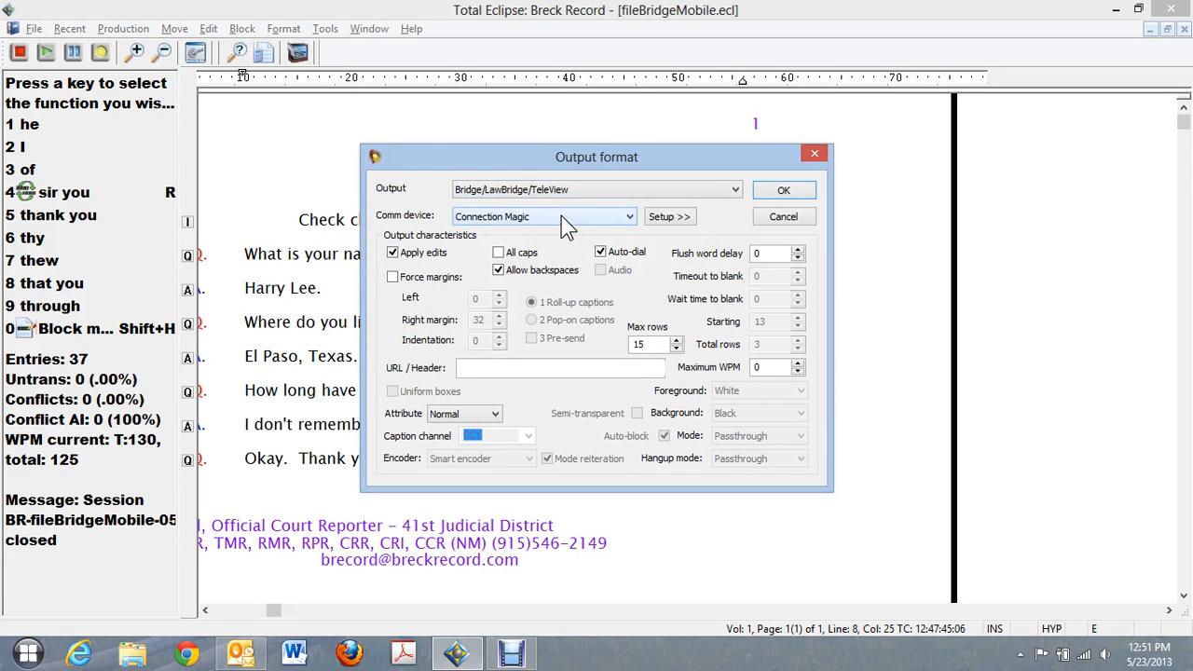
- Keep Comm device as Connection Magic, tick Apply edits, confirm, and close User settings
{"action": "left_click", "coordinate": [392, 254]}
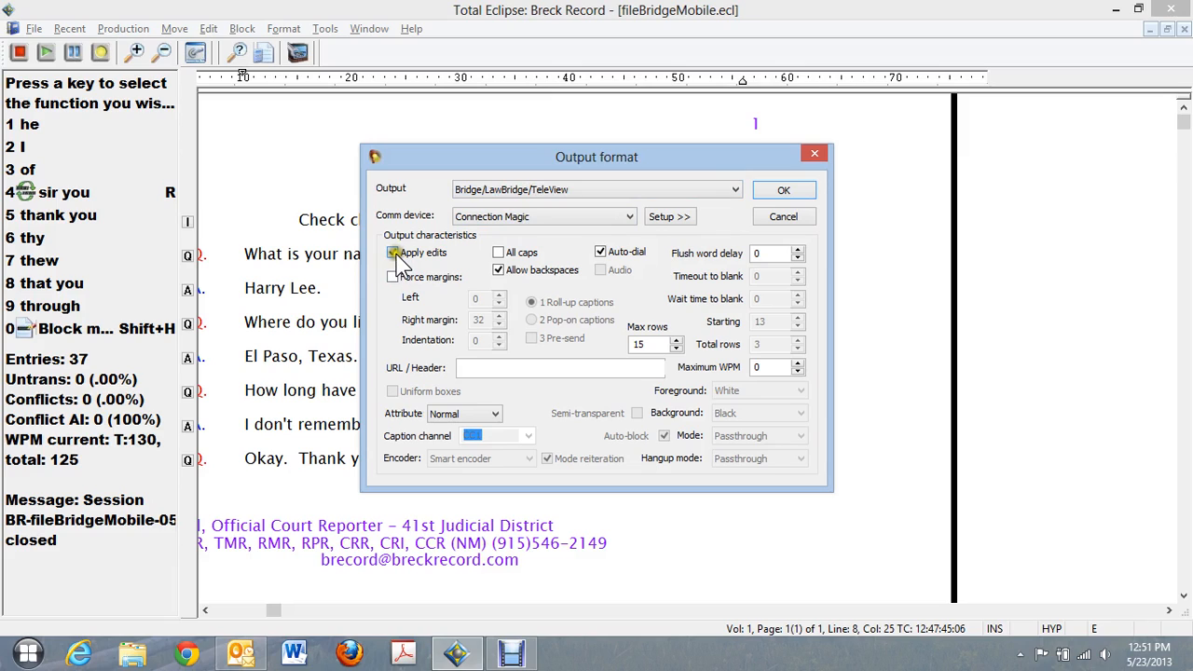
{"action": "left_click", "coordinate": [392, 253]}
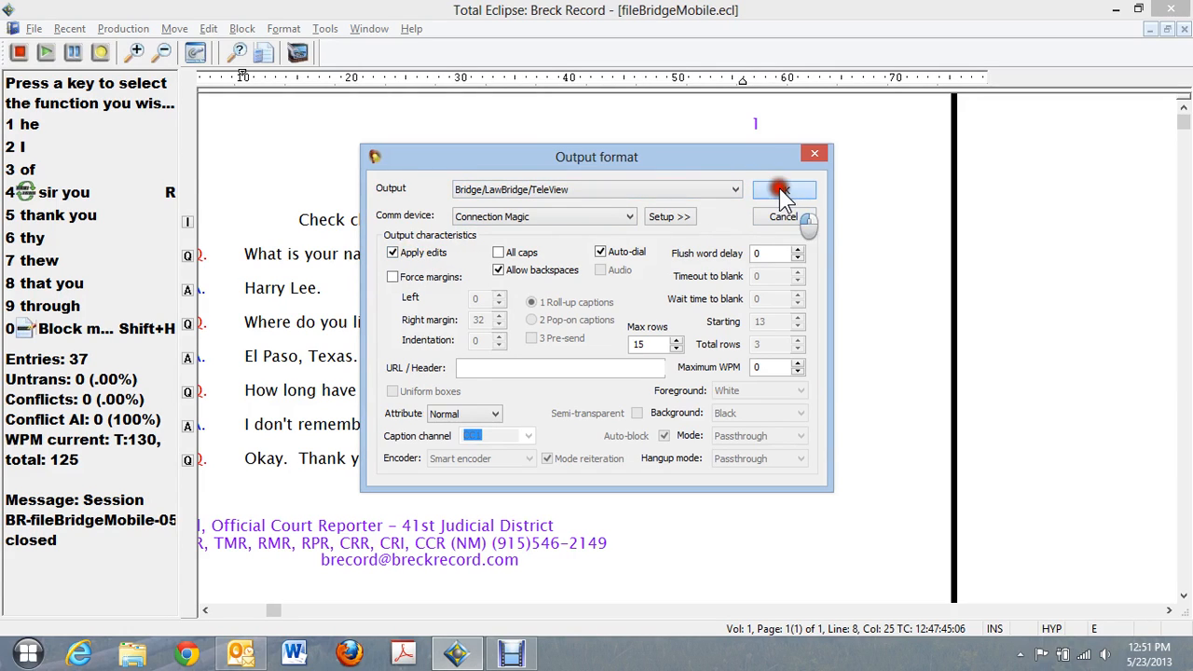
{"action": "left_click", "coordinate": [783, 190]}
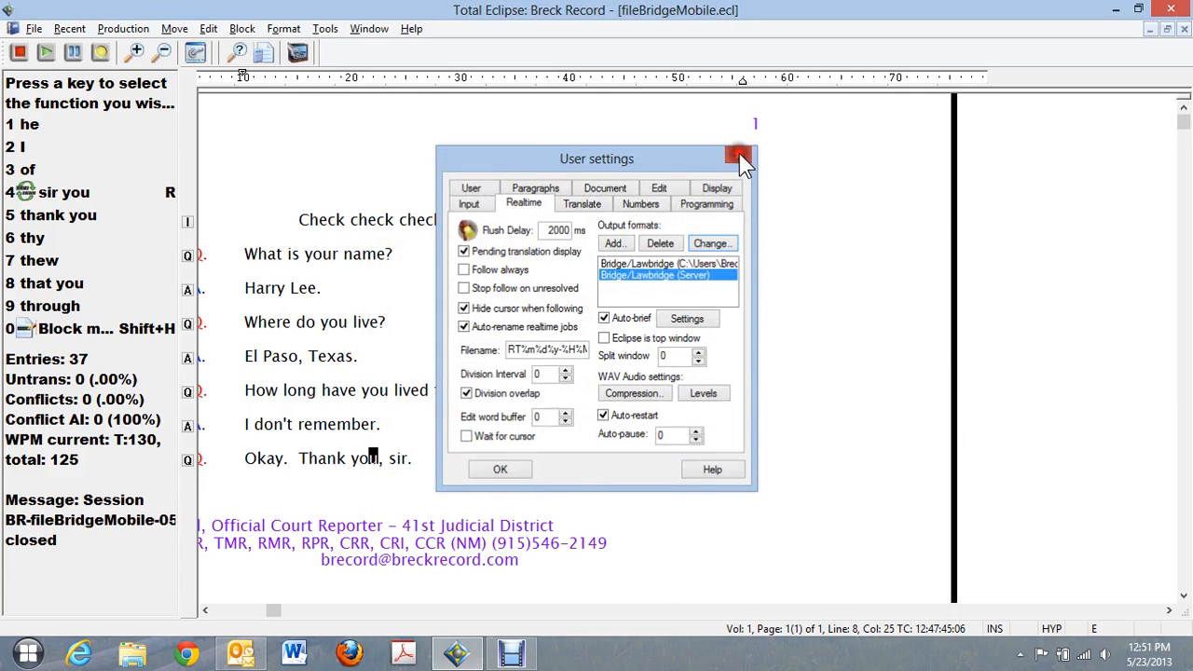
{"action": "left_click", "coordinate": [738, 157]}
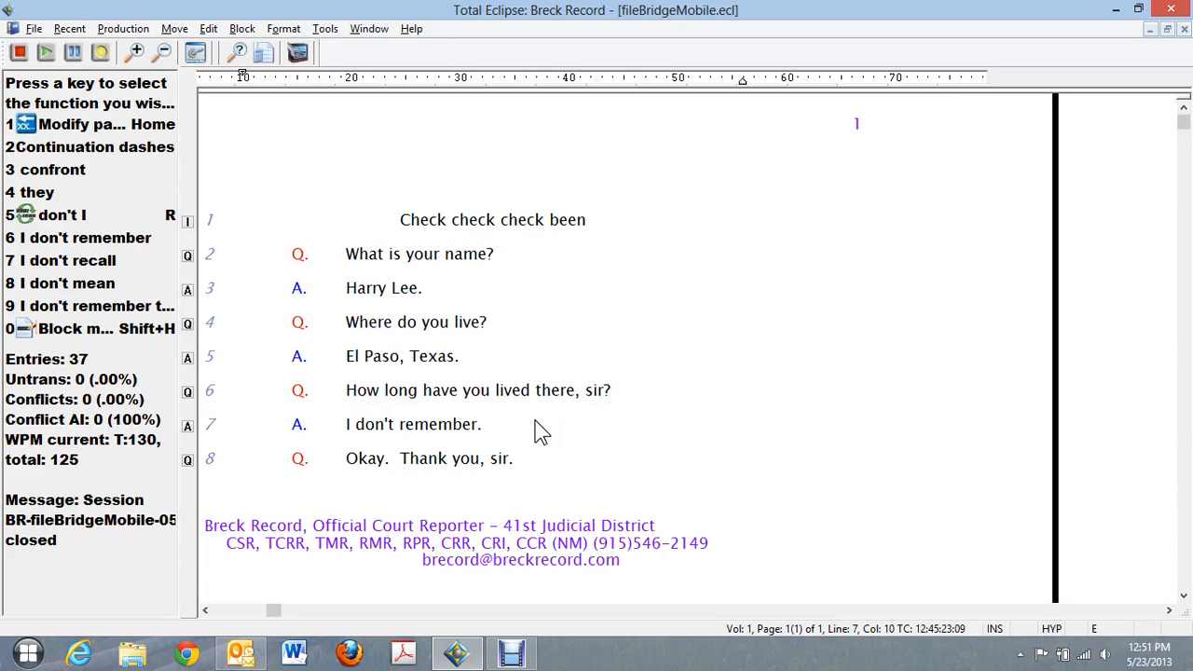
{"action": "left_click", "coordinate": [348, 425]}
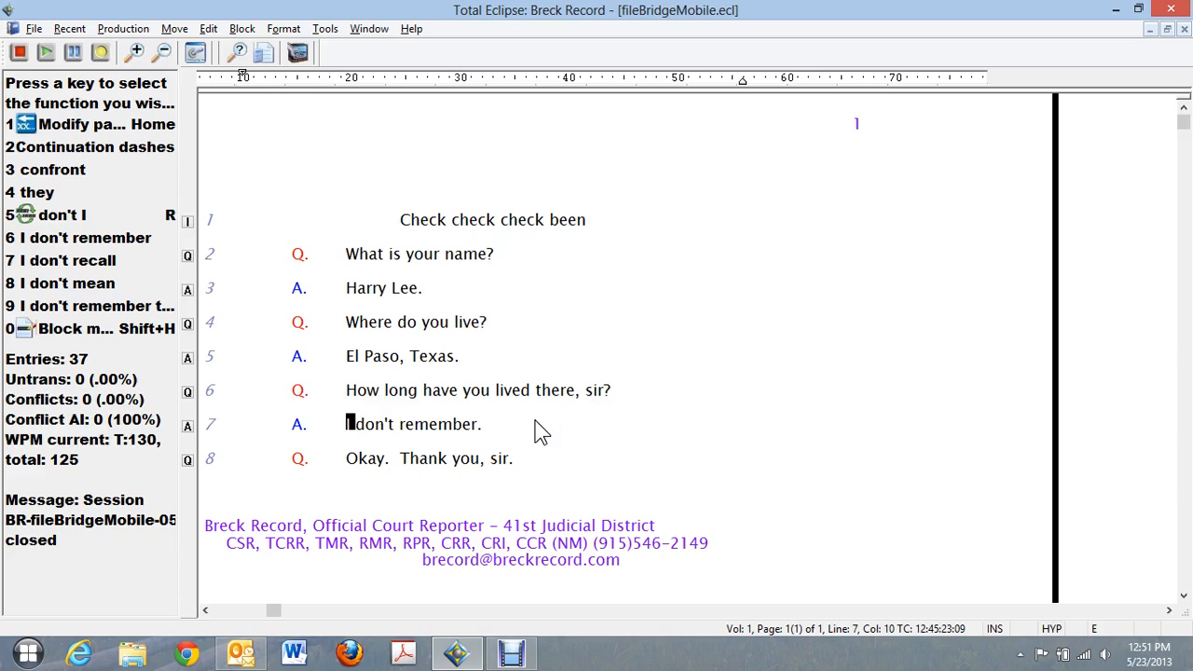